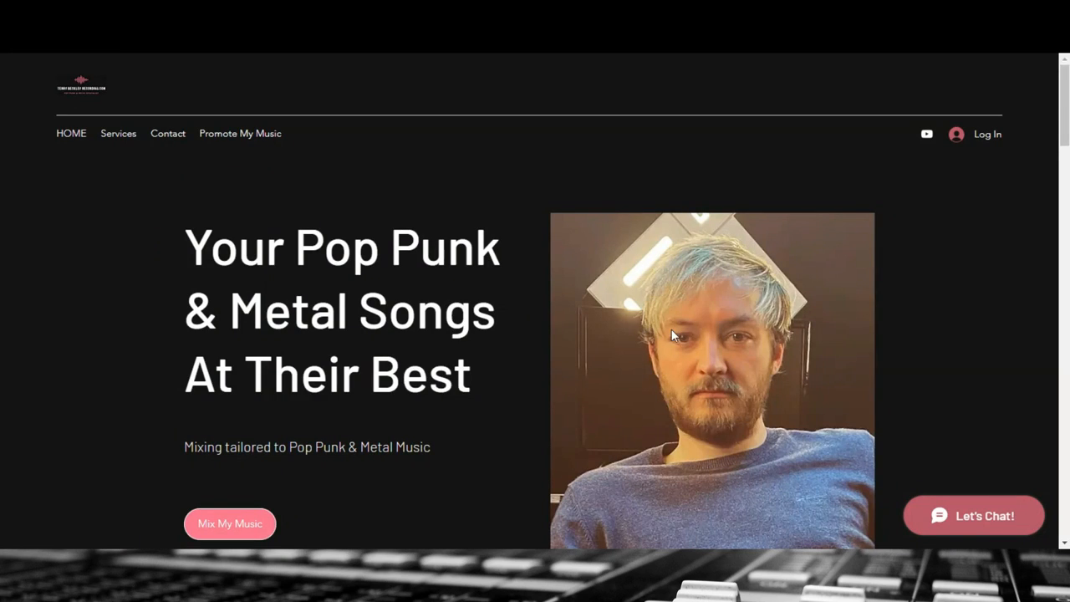
Reach the Mixing Enquiry form on the homepage and start the message with 'ey!'.
{"action": "scroll", "scroll_direction": "down", "scroll_amount": 3}
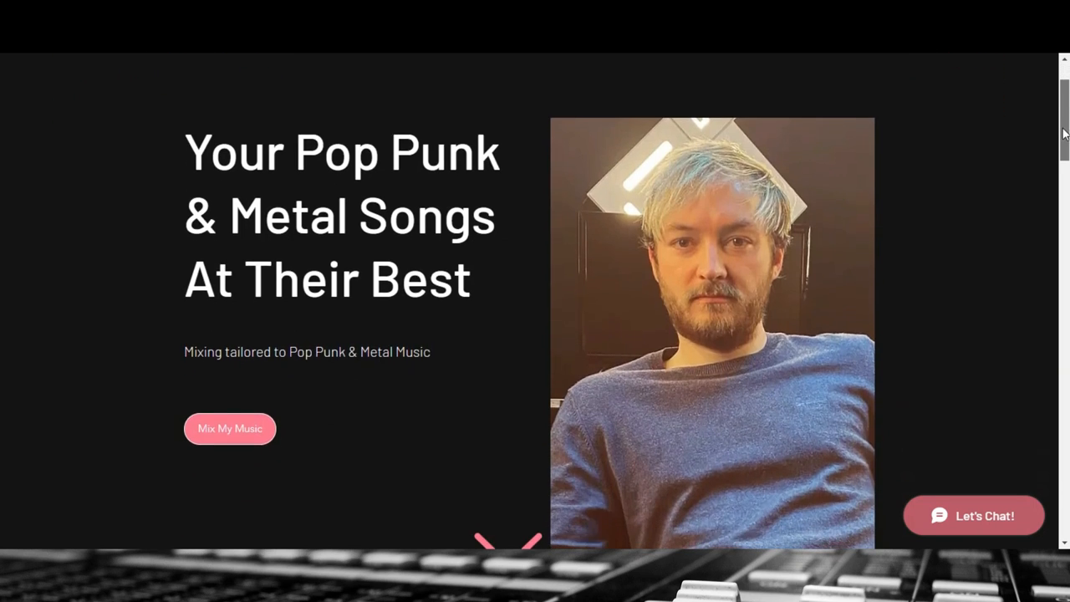
{"action": "scroll", "scroll_direction": "down", "scroll_amount": 3}
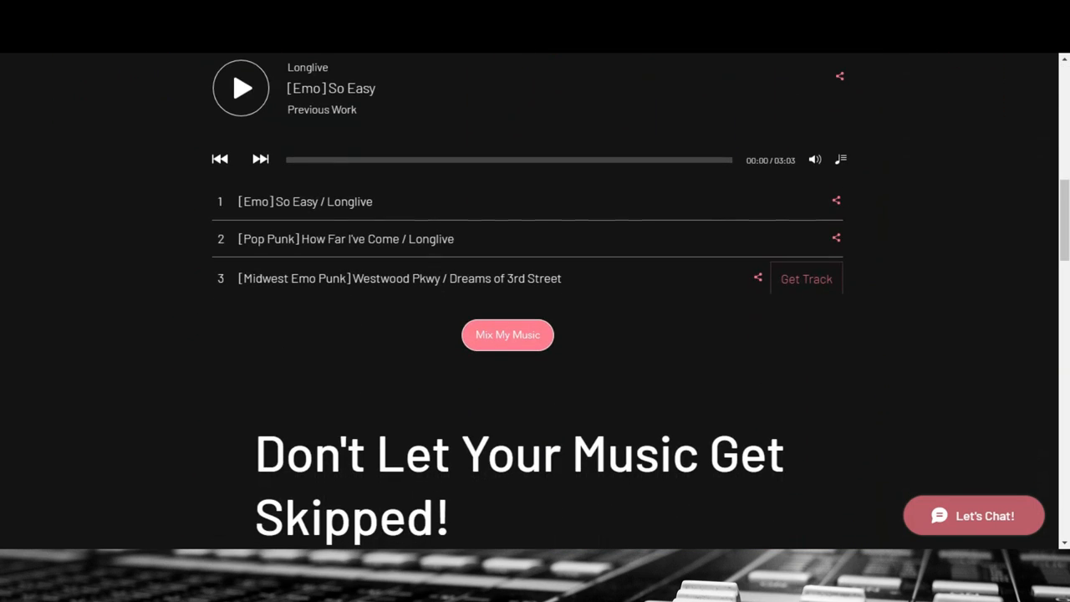
{"action": "scroll", "scroll_direction": "down", "scroll_amount": 3}
{"action": "type", "text": "H"}
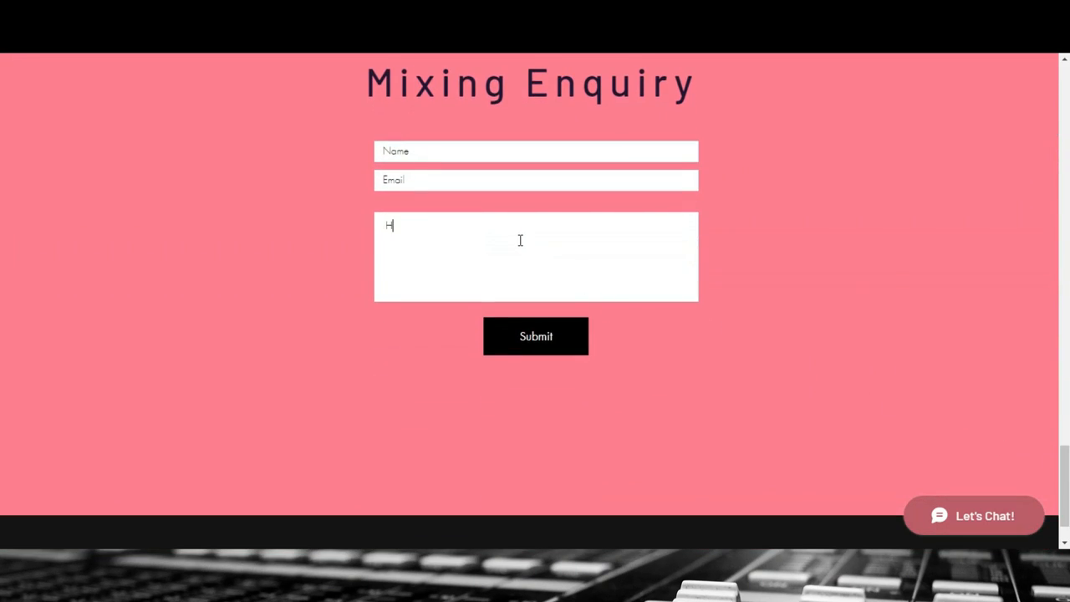
{"action": "type", "text": "ey!"}
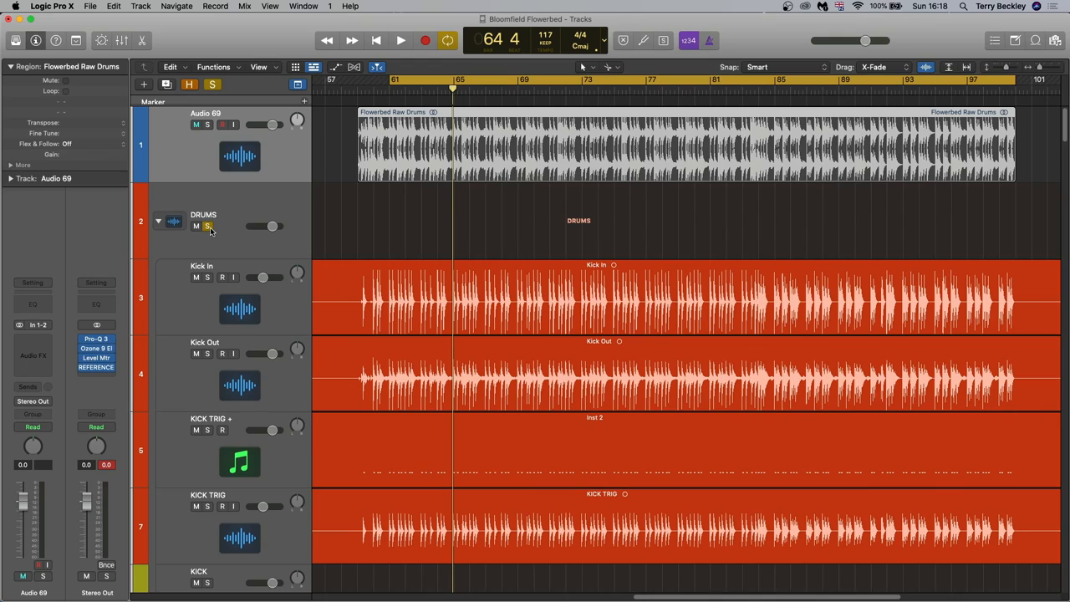
Bring the DRUMS folder and Kick In track to the top of the Tracks area.
{"action": "left_click", "coordinate": [195, 124]}
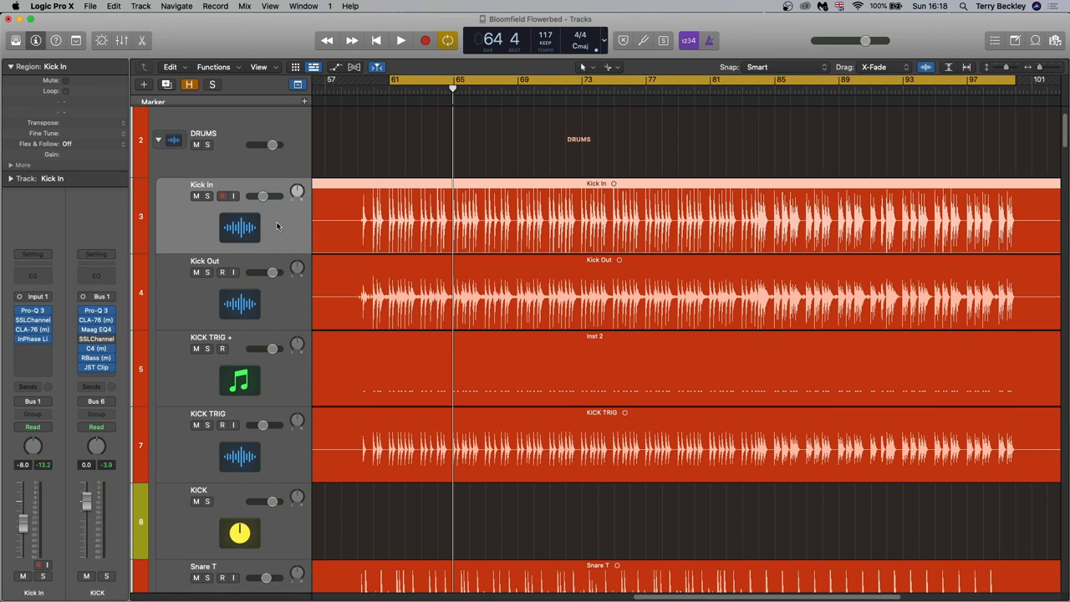
Solo the Kick In track and bring up its Pro-Q 3 equalizer.
{"action": "left_click", "coordinate": [207, 195]}
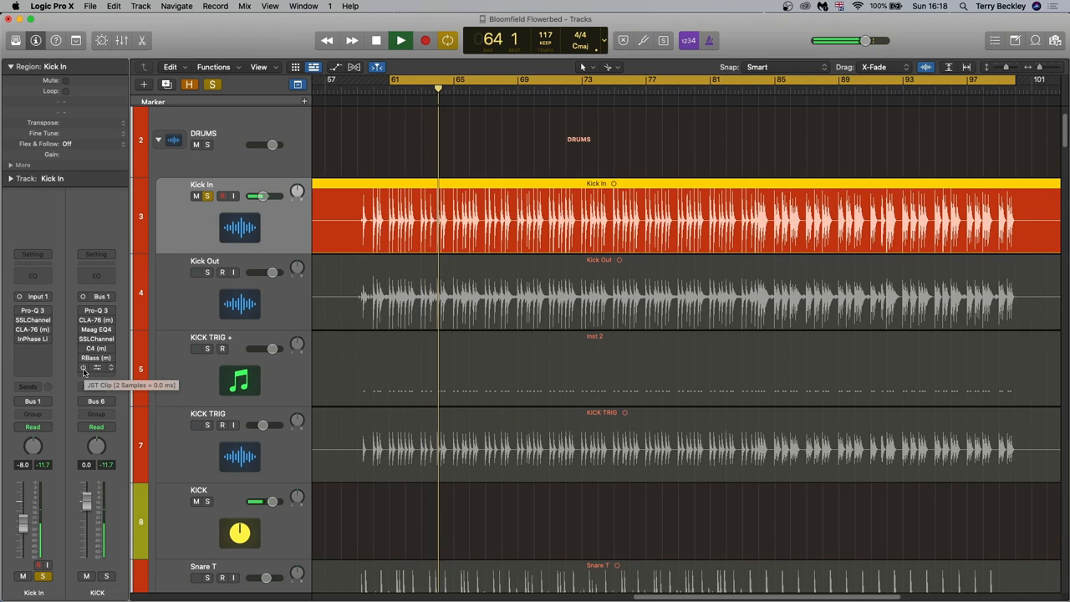
{"action": "left_click", "coordinate": [402, 40]}
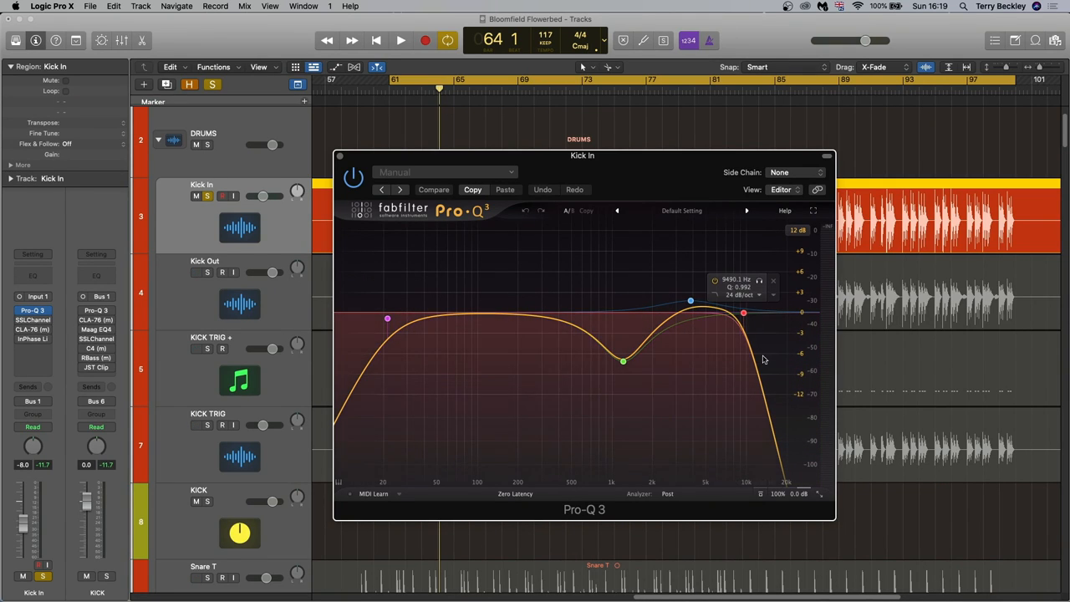
Audition Kick In's mid-frequency cut band on and off in Pro-Q 3 during playback.
{"action": "left_click", "coordinate": [388, 318]}
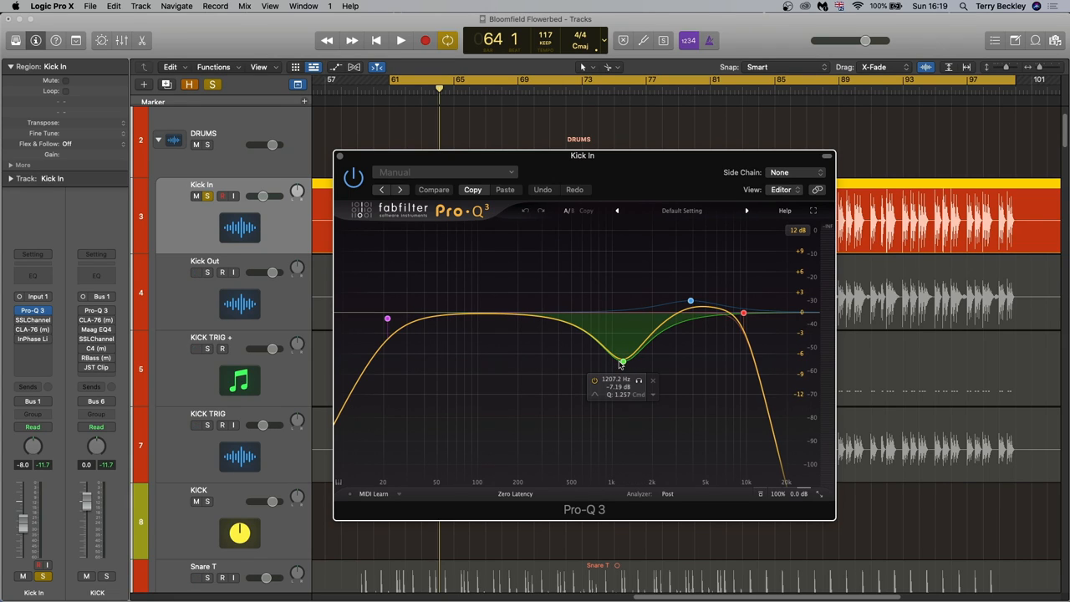
{"action": "left_click", "coordinate": [401, 40]}
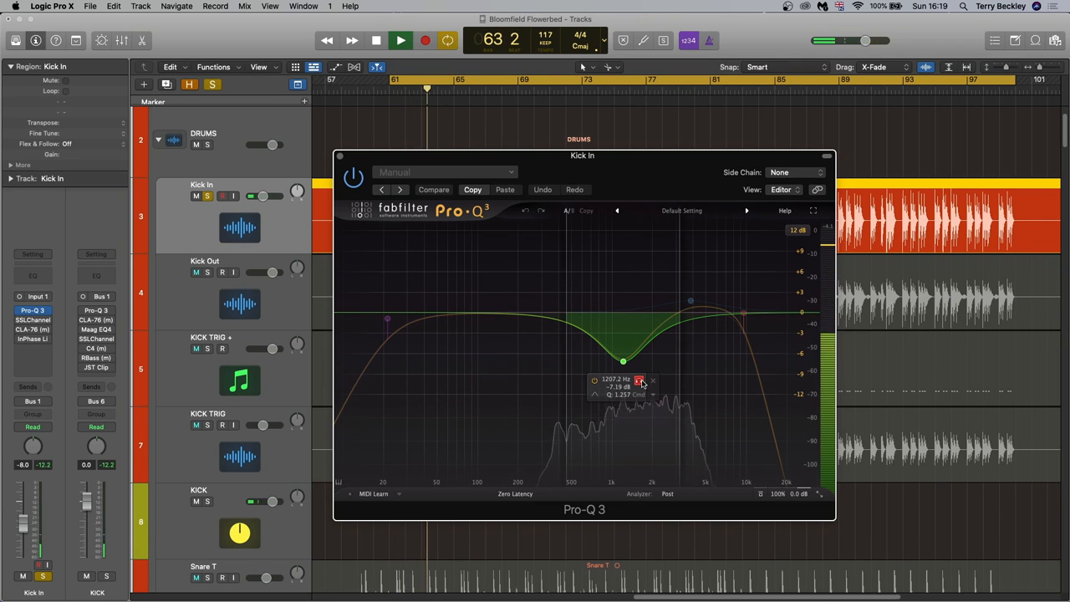
{"action": "left_click", "coordinate": [401, 41]}
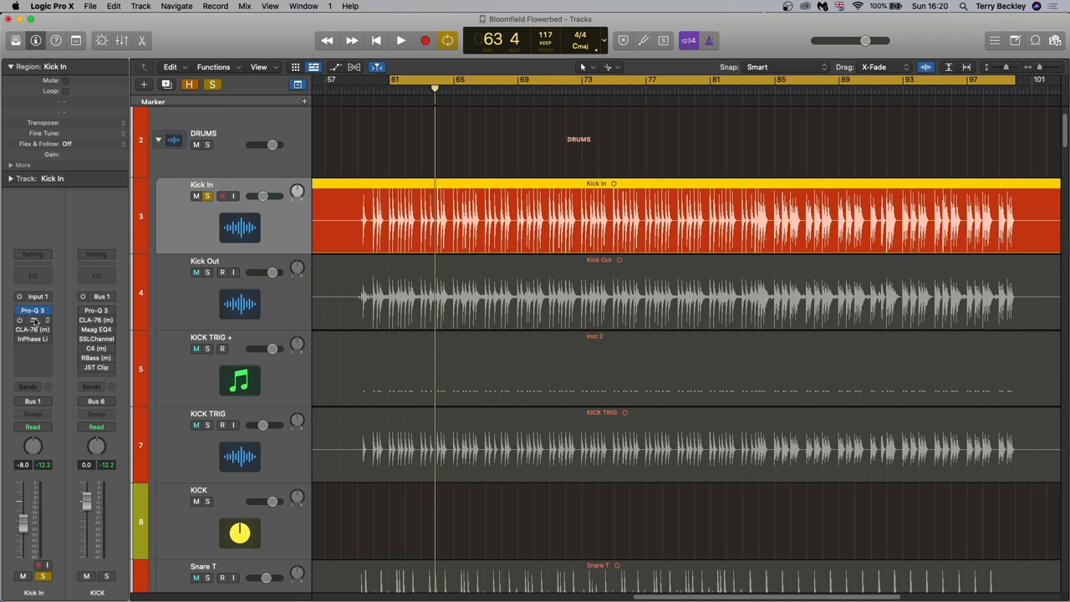
Bring up the SSLChannel strip plug-in on the Kick In channel.
{"action": "left_click", "coordinate": [33, 309]}
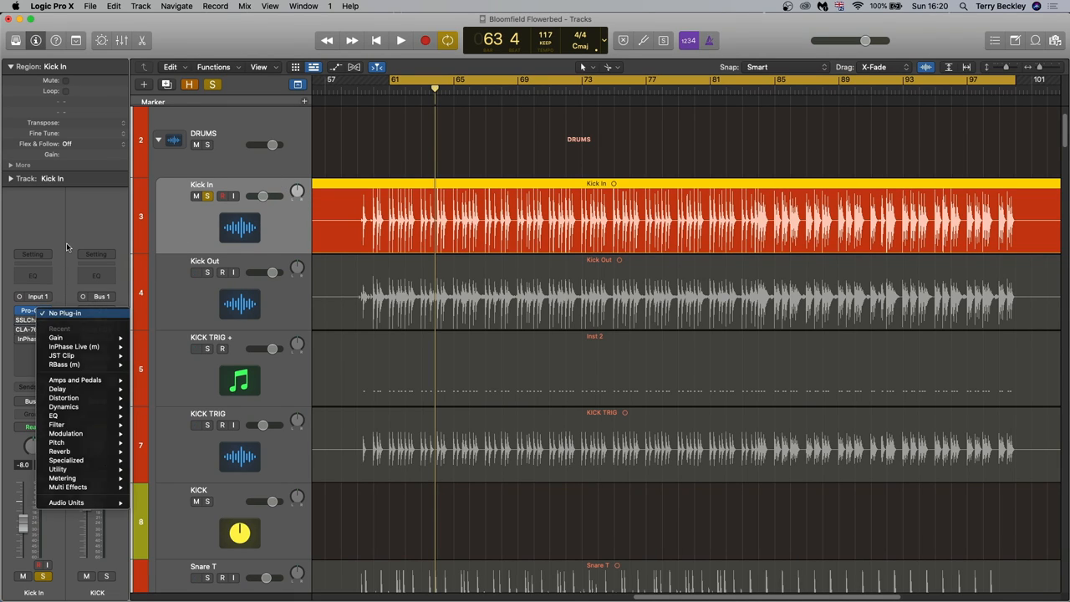
{"action": "left_click", "coordinate": [97, 310]}
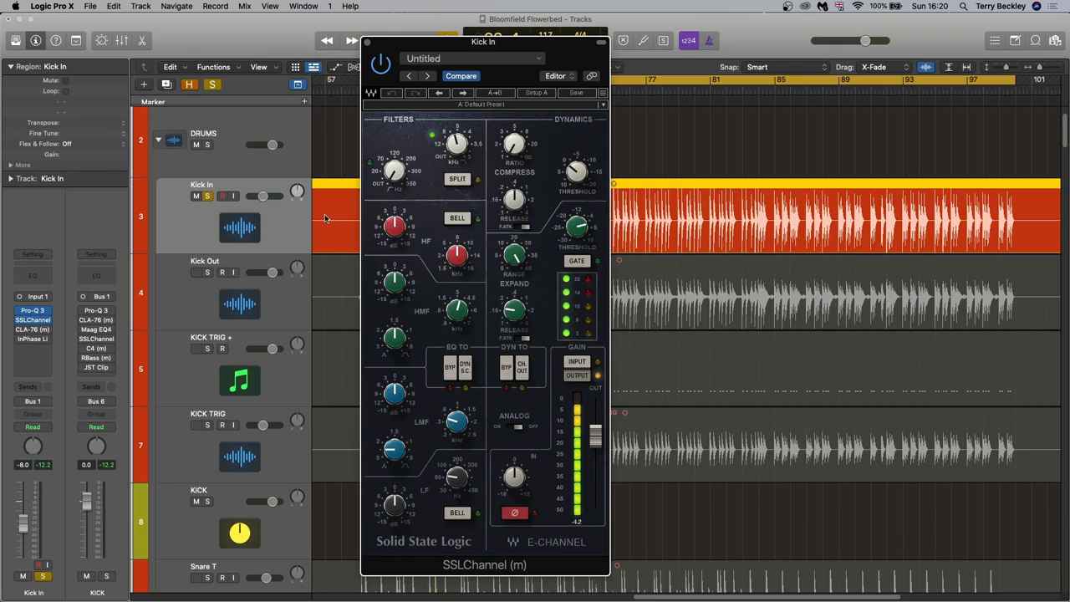
{"action": "mouse_move", "coordinate": [271, 199]}
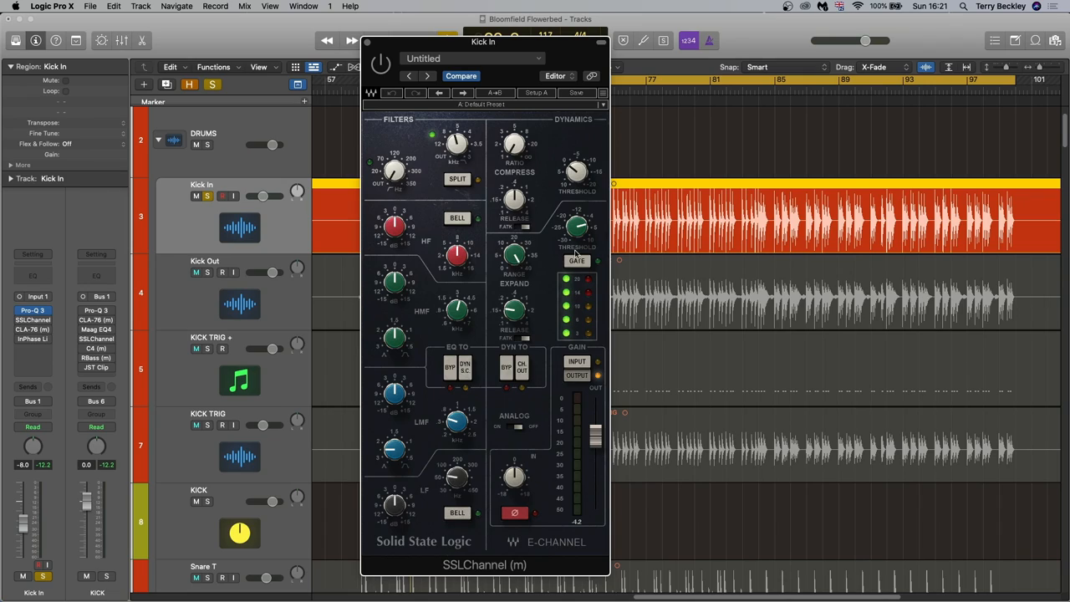
Adjust the SSLChannel compressor threshold and release for the kick.
{"action": "left_click_drag", "start_coordinate": [577, 226], "coordinate": [577, 228]}
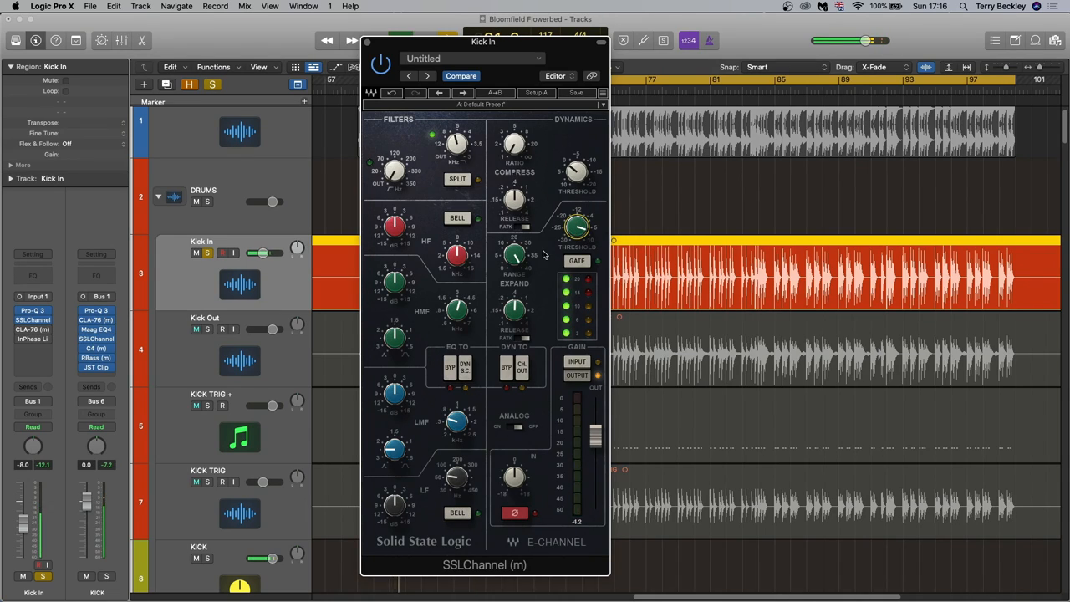
{"action": "left_click_drag", "start_coordinate": [515, 310], "coordinate": [515, 301]}
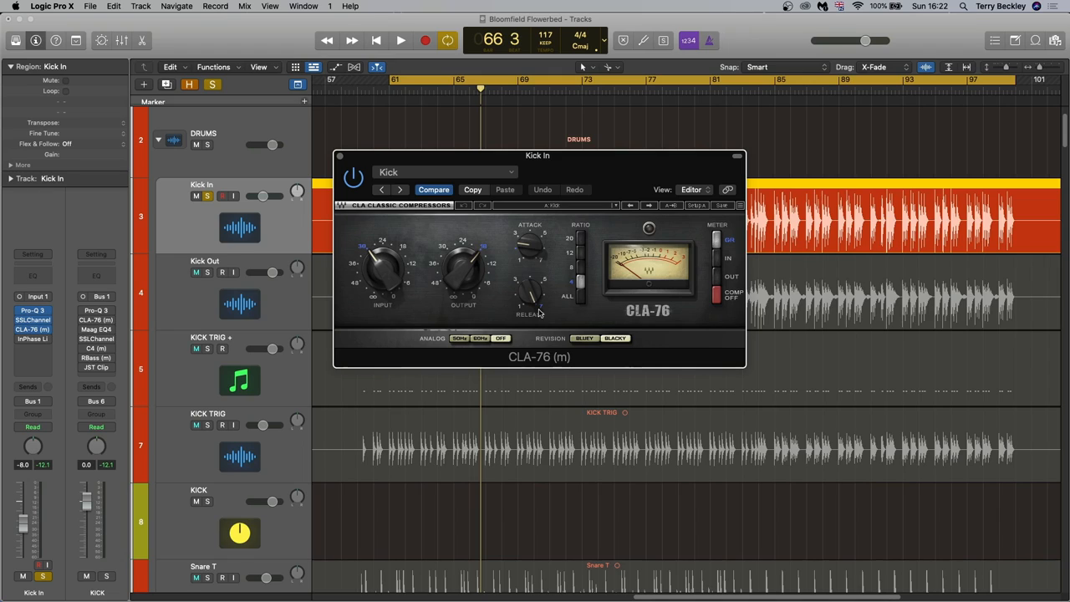
Audition the kick through the CLA-76 compressor with playback started and stopped.
{"action": "left_click", "coordinate": [401, 40]}
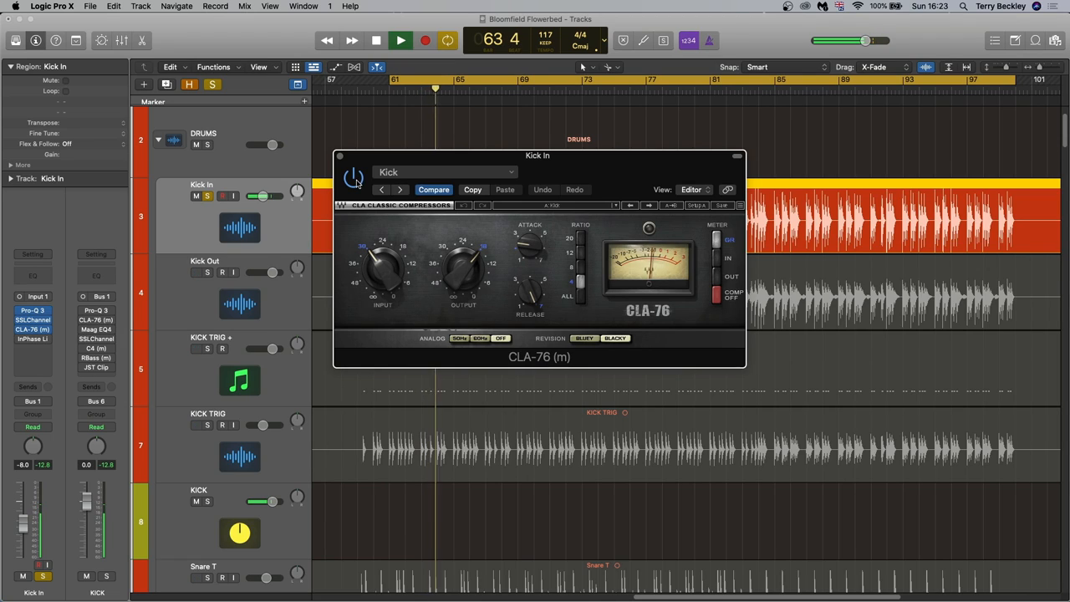
{"action": "left_click", "coordinate": [401, 40]}
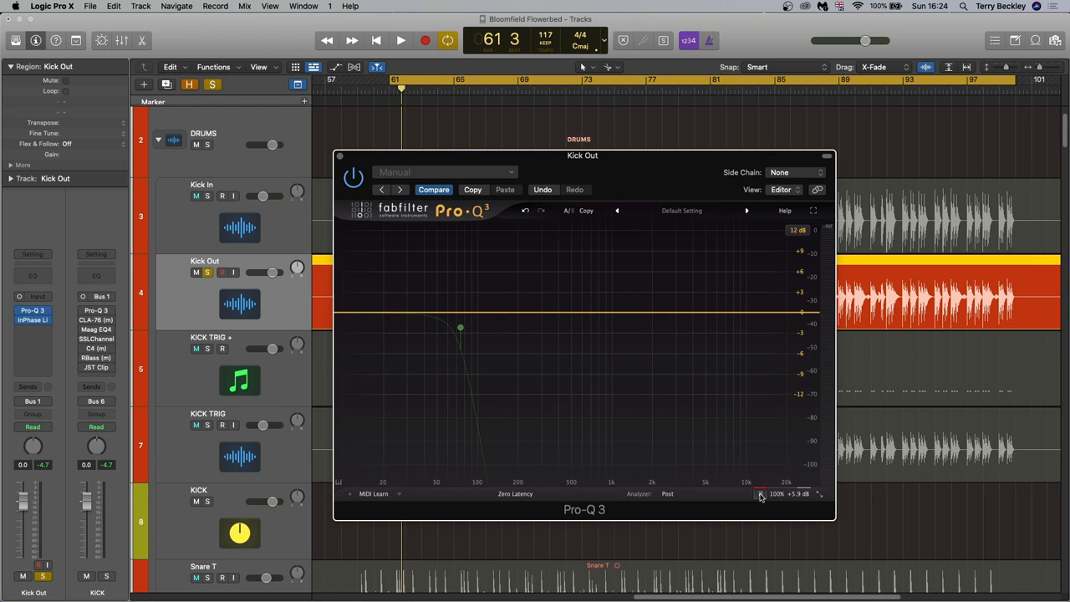
Enable a steep low-pass cut near 100 Hz in Kick Out's Pro-Q 3.
{"action": "left_click", "coordinate": [401, 40]}
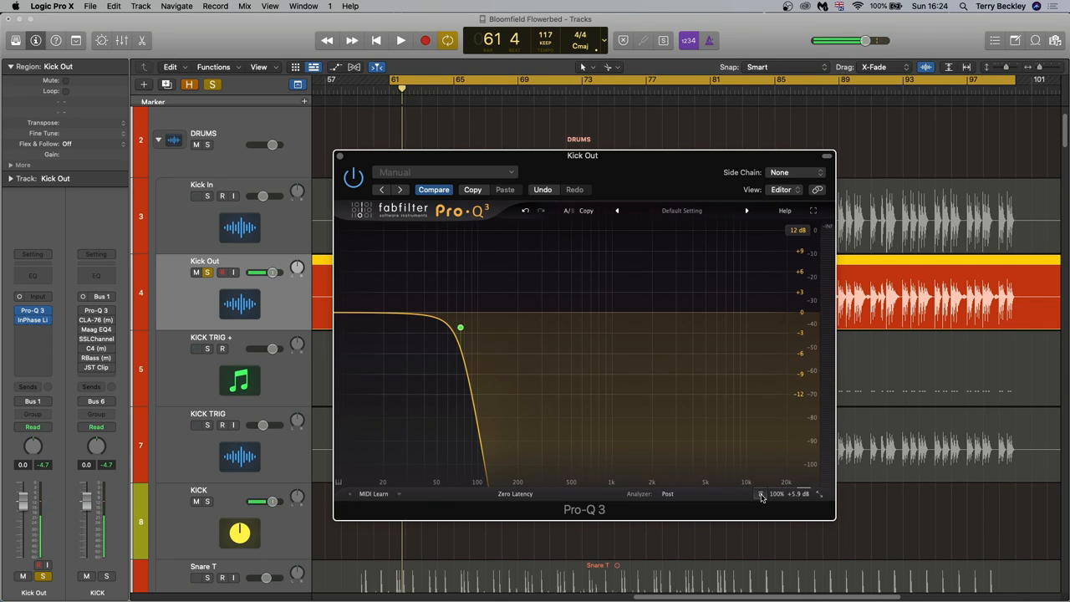
{"action": "left_click", "coordinate": [401, 40]}
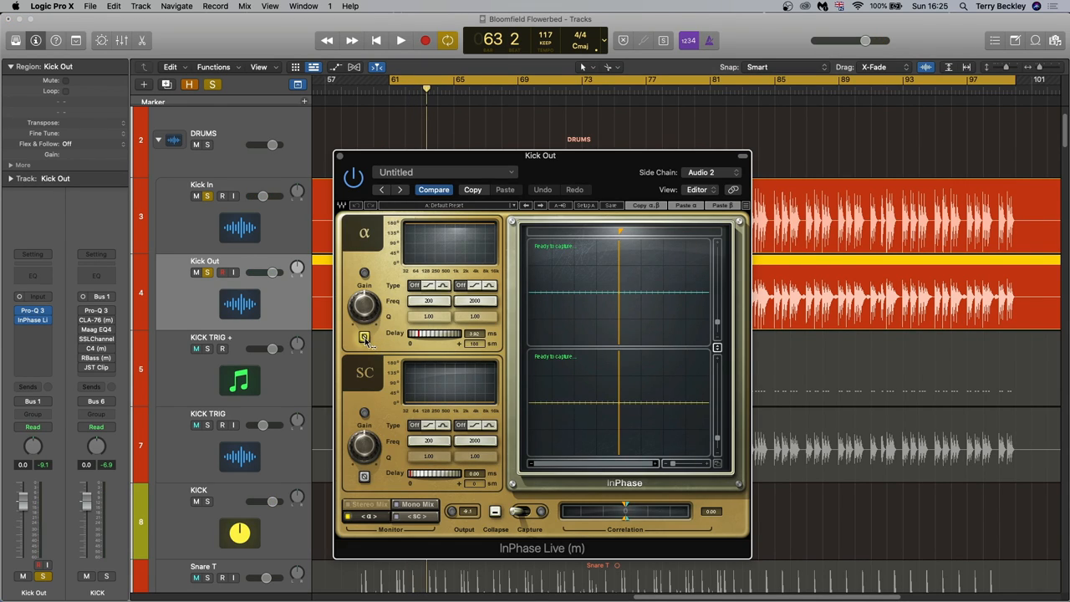
Select the Kick Out track to review its channel strip inserts.
{"action": "left_click", "coordinate": [341, 155]}
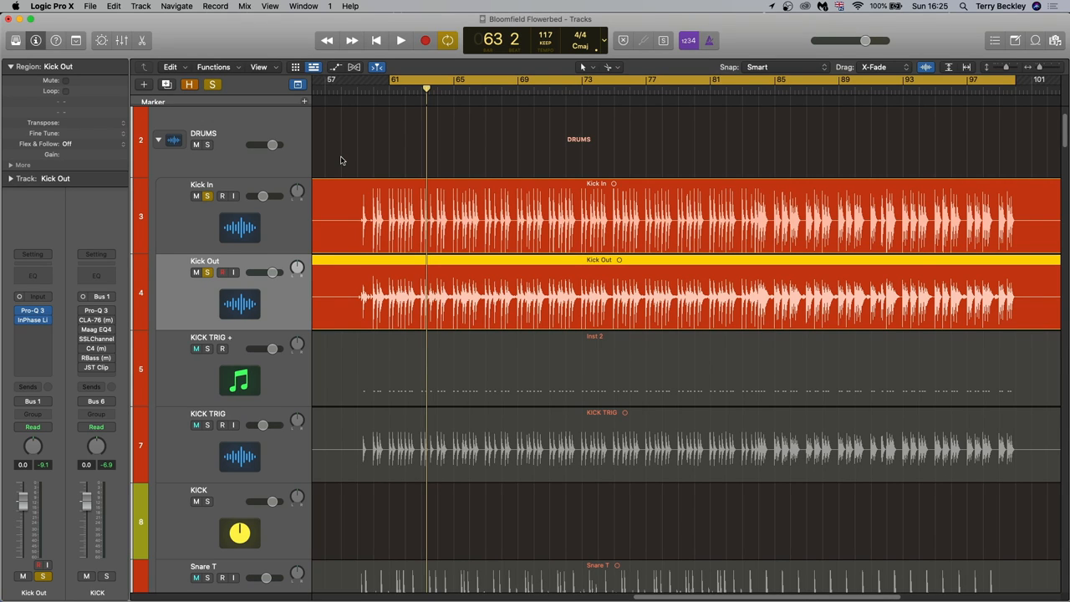
Play the project and bring up the KICK bus's Pro-Q 3 equalizer.
{"action": "scroll", "scroll_direction": "down", "scroll_amount": 3}
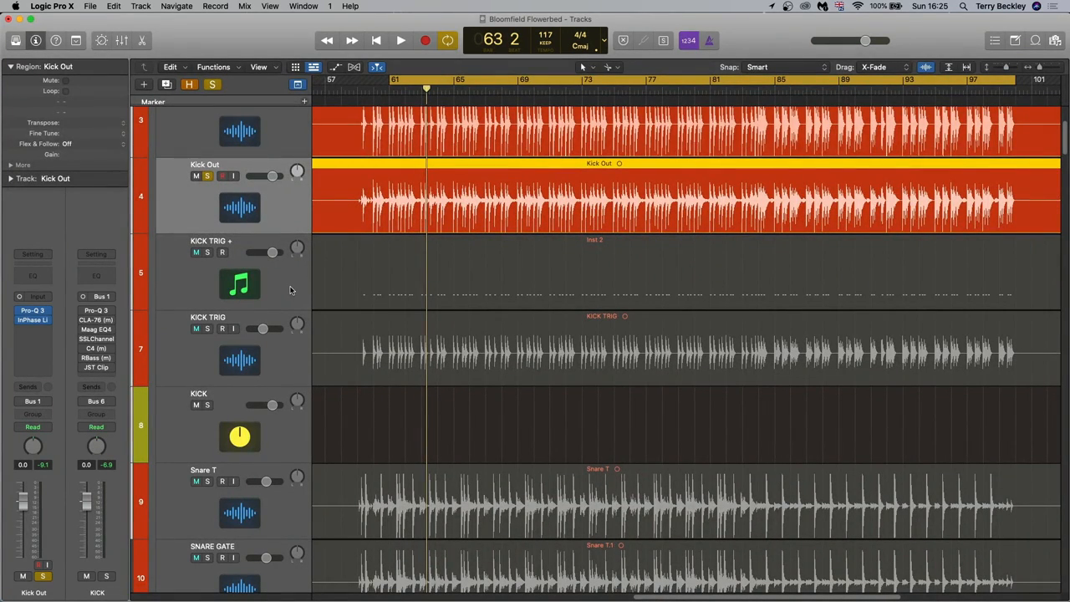
{"action": "mouse_move", "coordinate": [291, 291]}
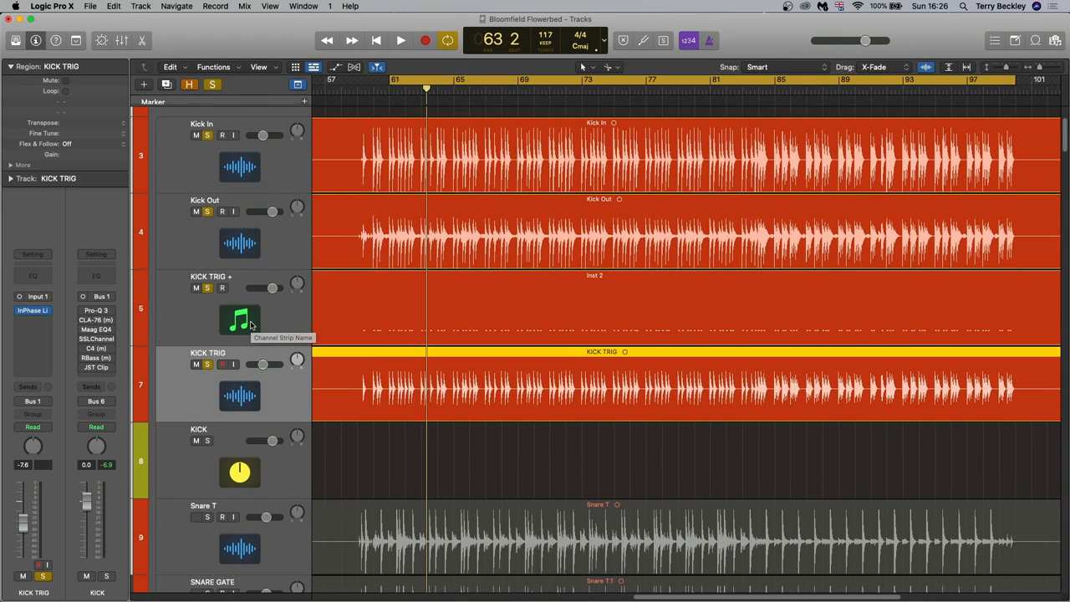
{"action": "left_click", "coordinate": [402, 40]}
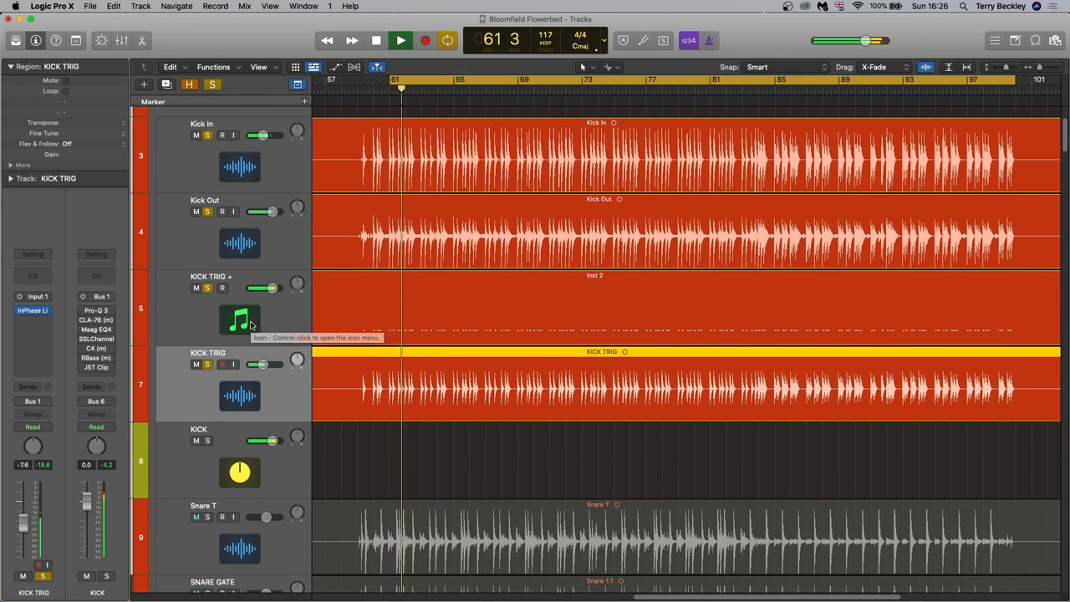
{"action": "left_click", "coordinate": [400, 40]}
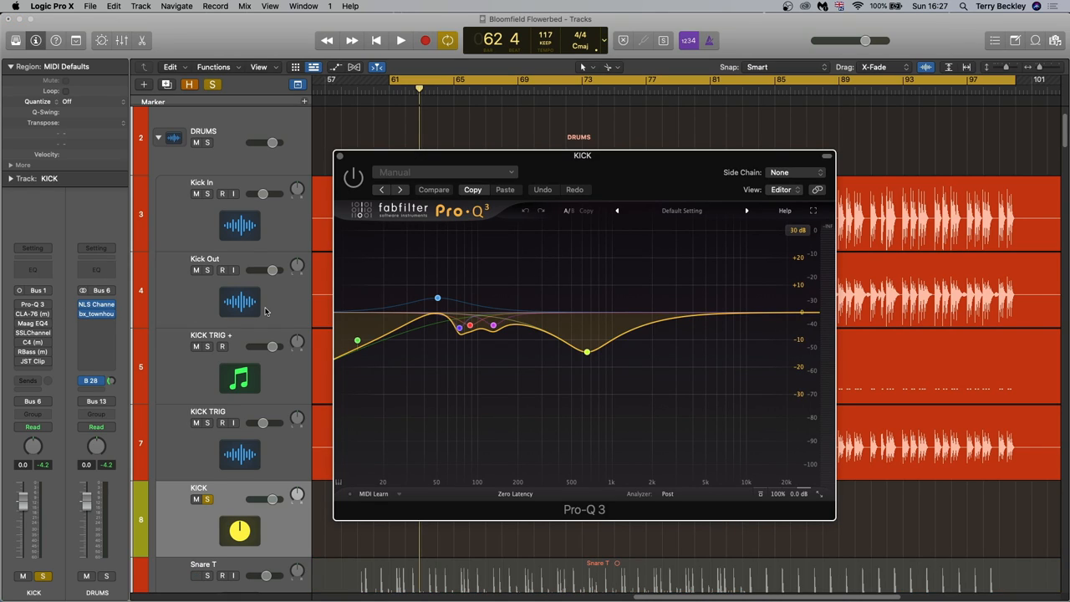
{"action": "mouse_move", "coordinate": [265, 311]}
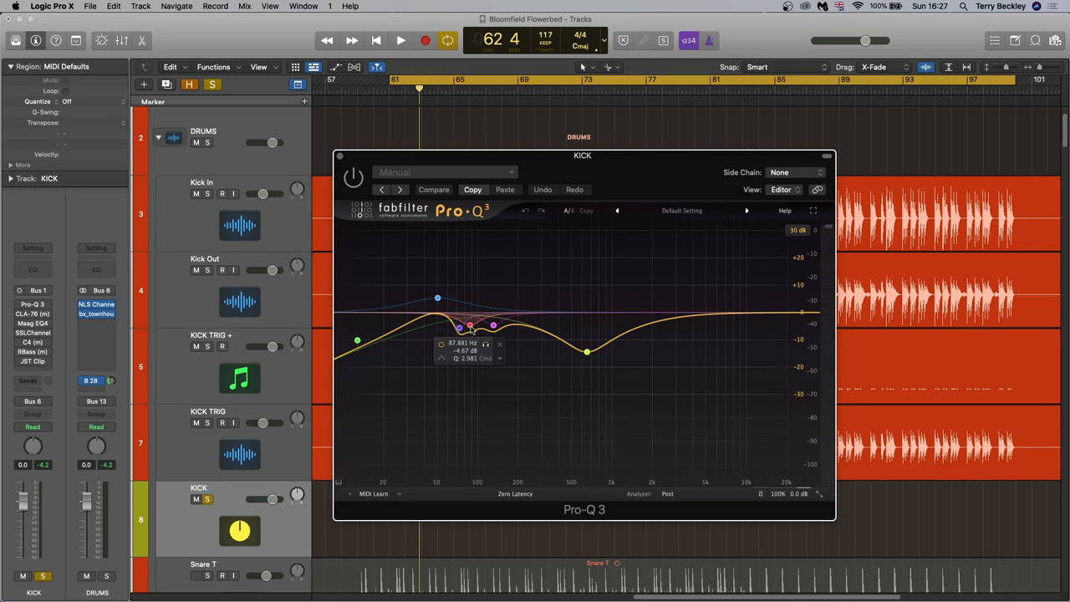
Shift the KICK bus Pro-Q 3 low-mid cut bands up in frequency and audition the midrange cut in and out.
{"action": "left_click_drag", "start_coordinate": [458, 327], "coordinate": [492, 326]}
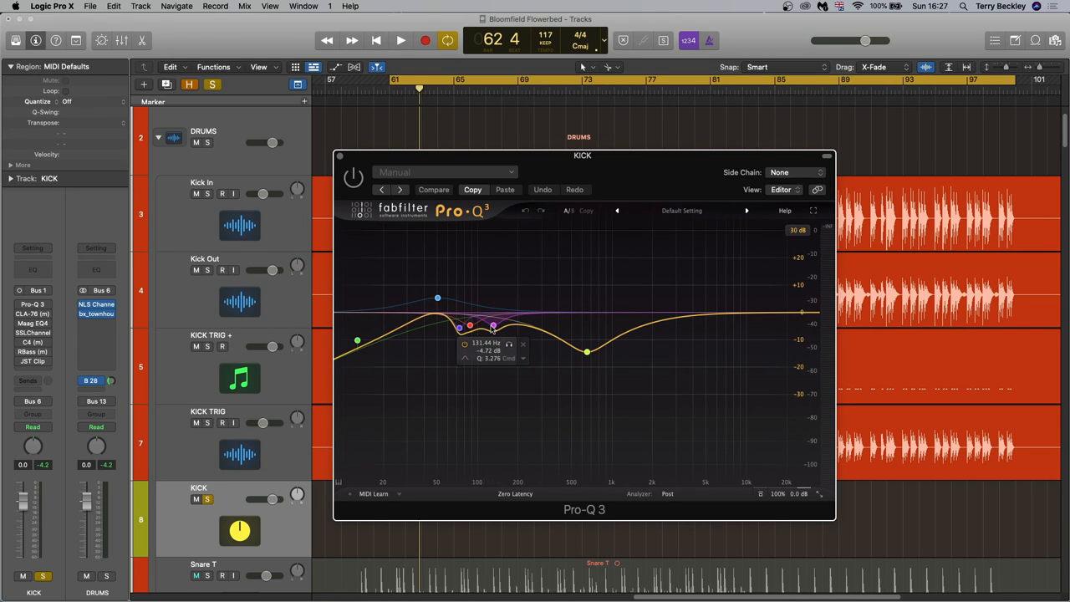
{"action": "left_click_drag", "start_coordinate": [493, 326], "coordinate": [460, 328]}
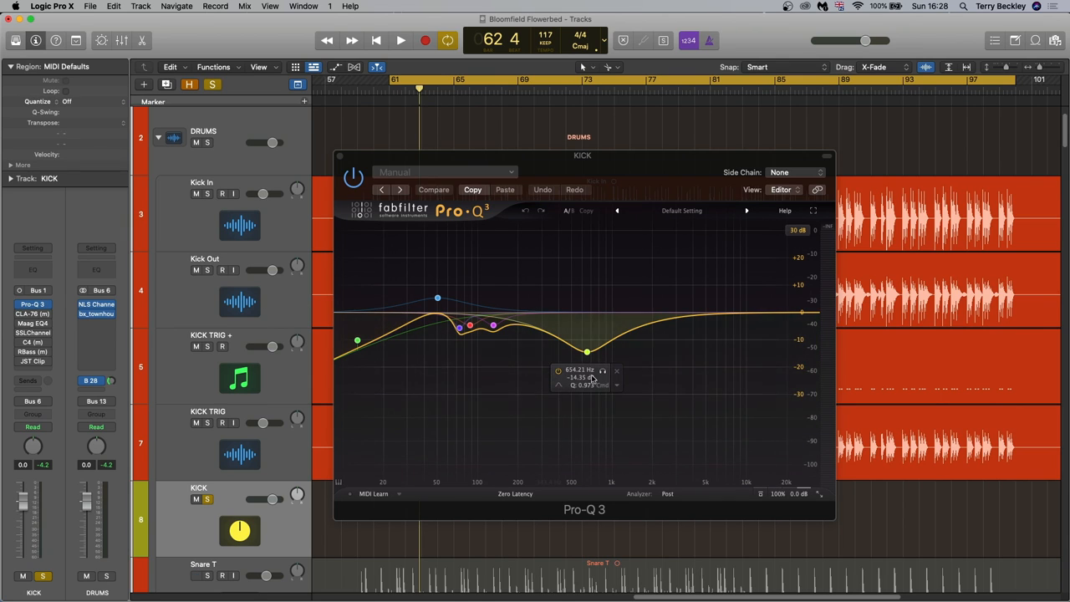
{"action": "left_click", "coordinate": [401, 40]}
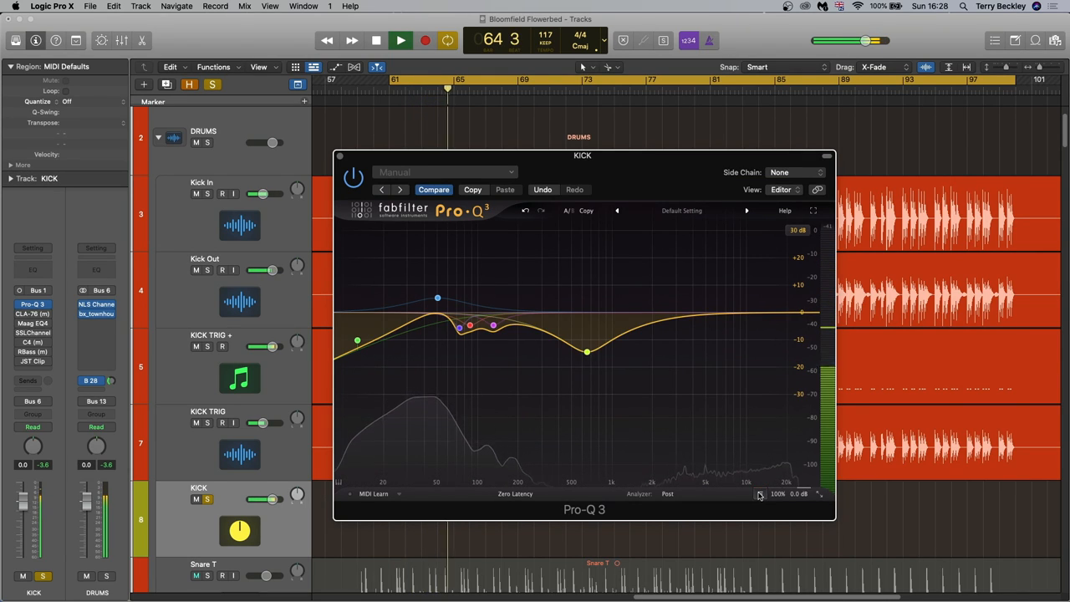
{"action": "left_click", "coordinate": [401, 40]}
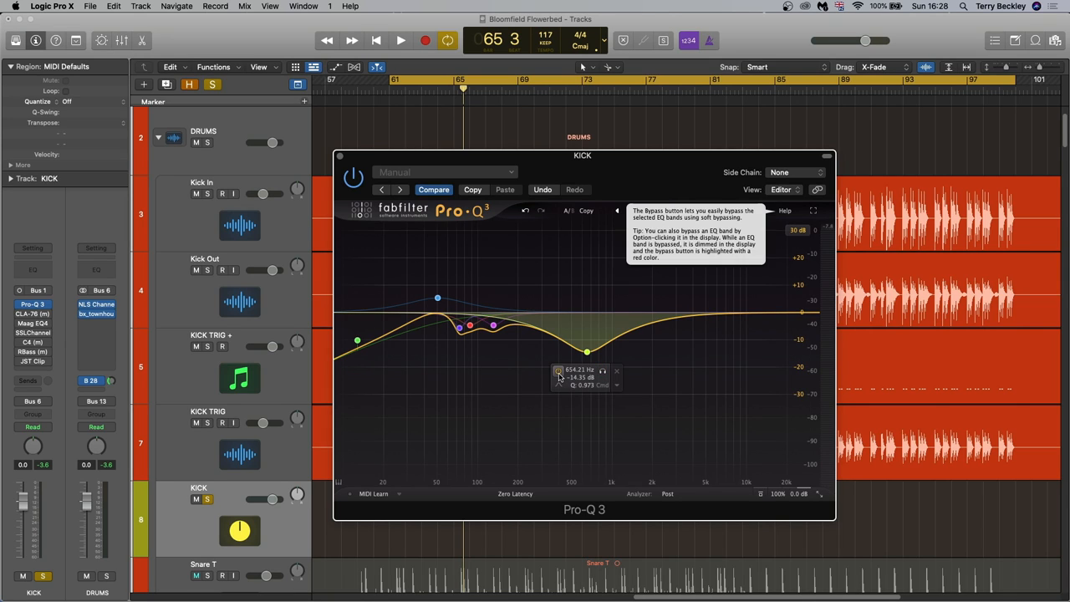
{"action": "left_click", "coordinate": [402, 40]}
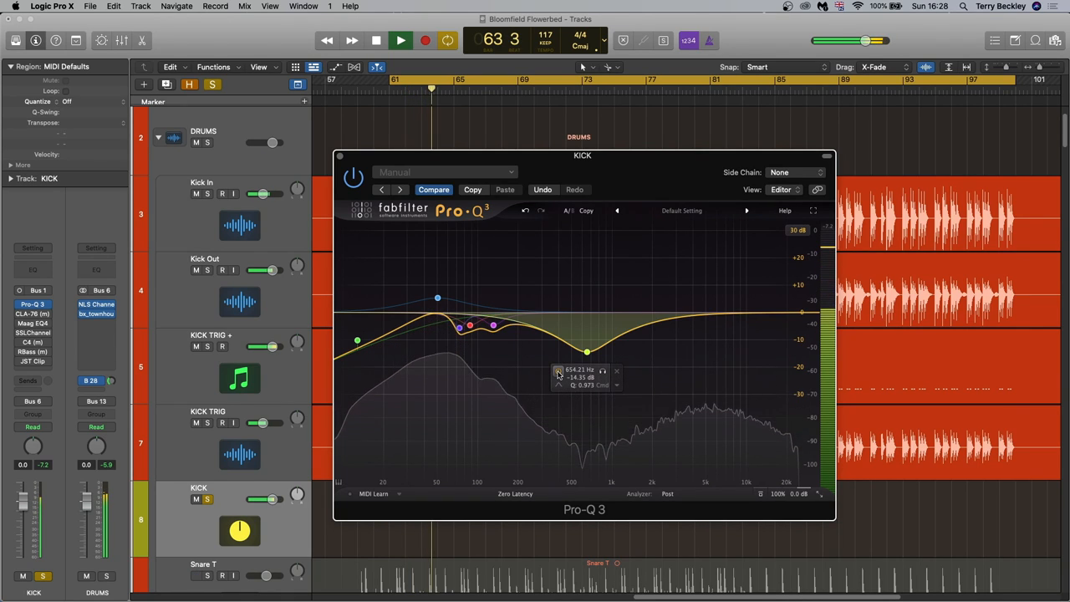
{"action": "left_click", "coordinate": [401, 40]}
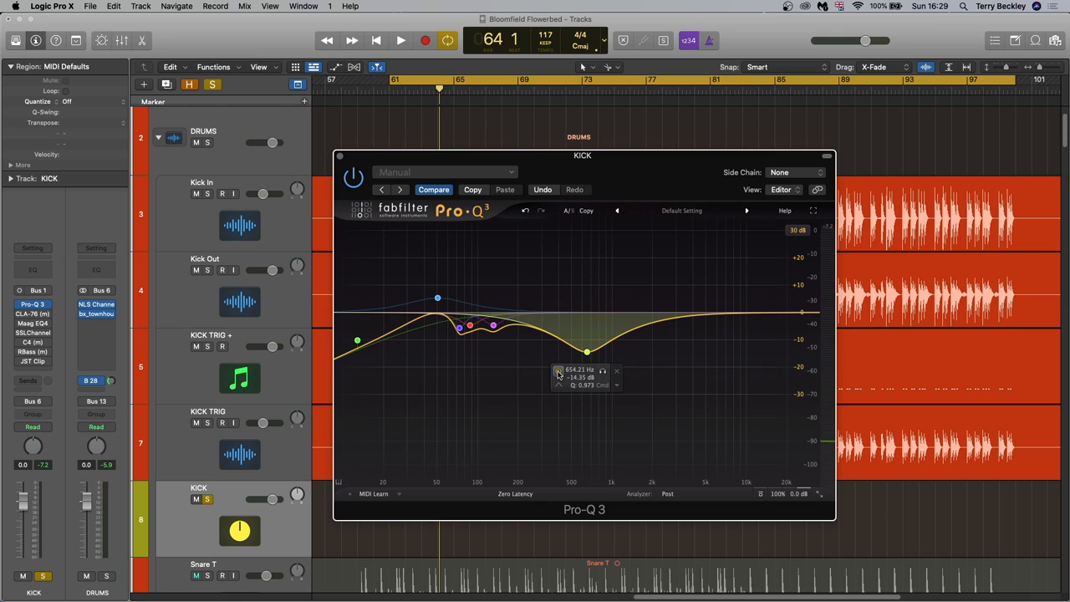
{"action": "left_click", "coordinate": [195, 575]}
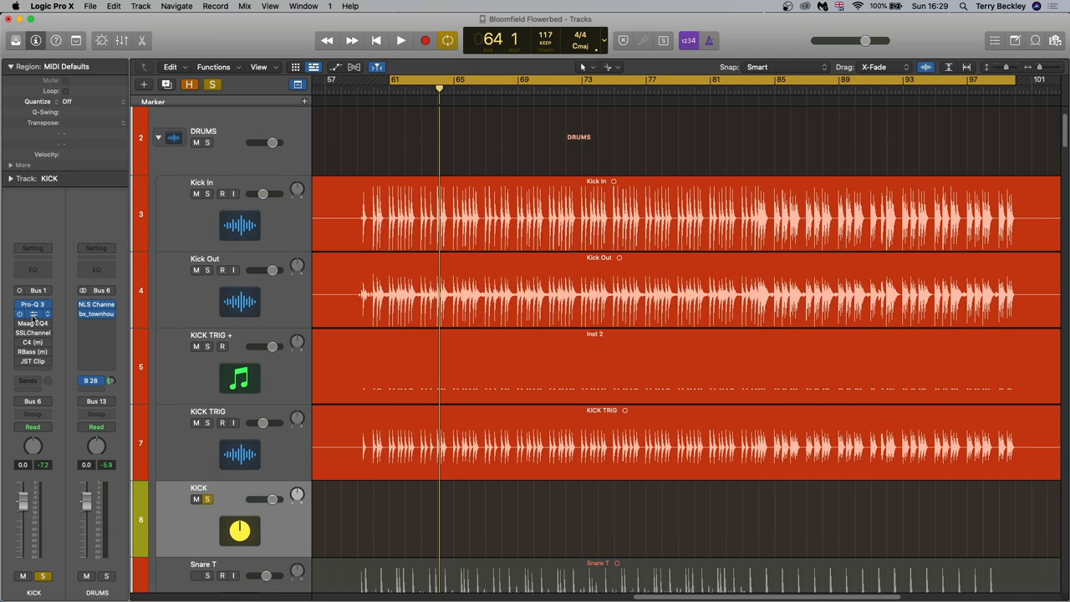
Briefly view the CLA-76 compressor on the KICK bus and close it.
{"action": "left_click", "coordinate": [32, 314]}
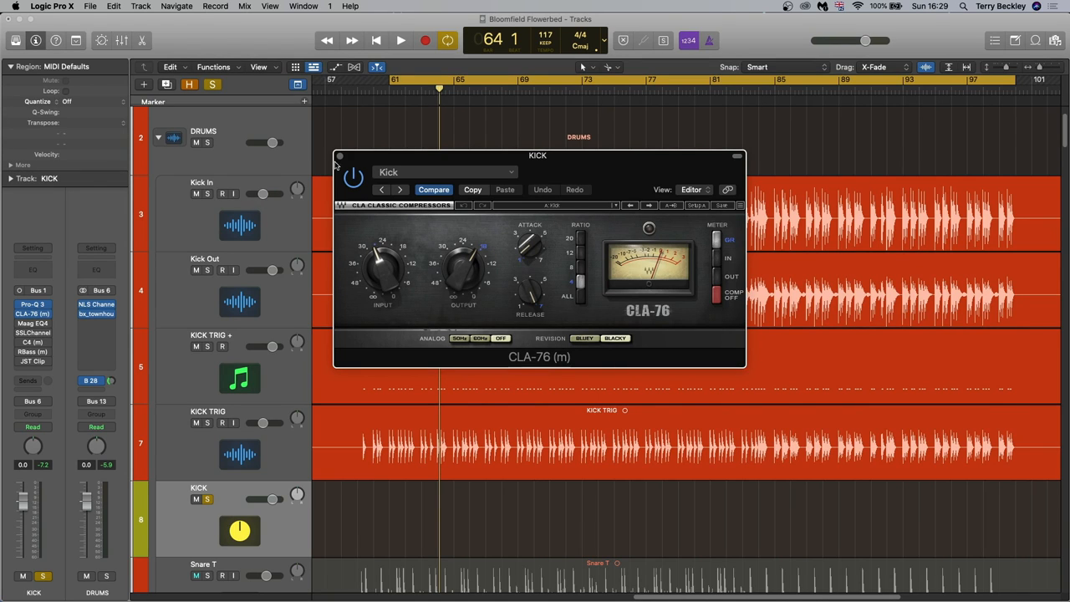
{"action": "left_click", "coordinate": [340, 158]}
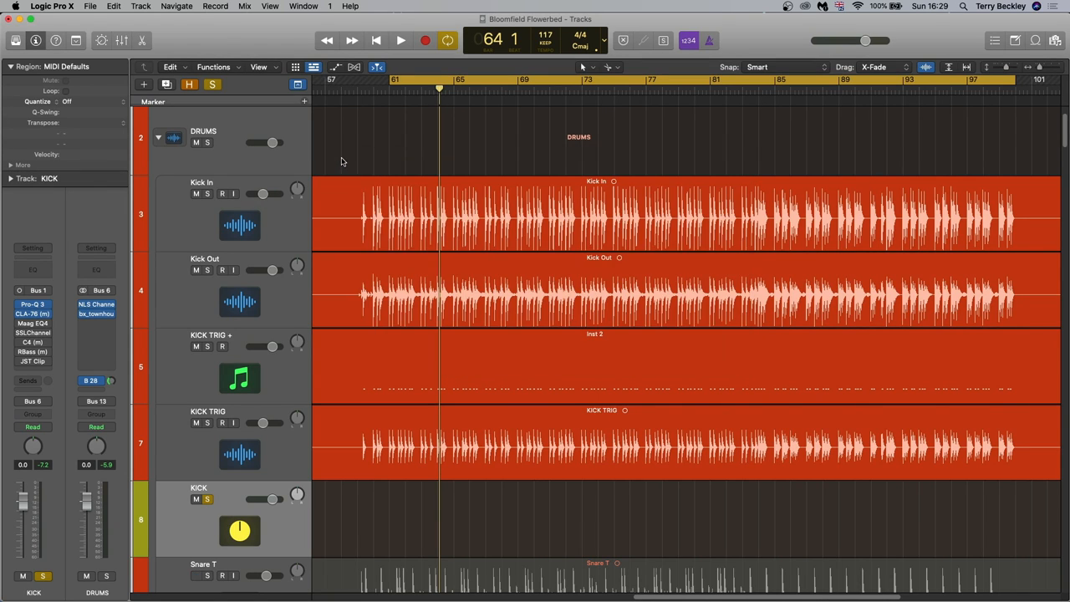
{"action": "left_click", "coordinate": [33, 323]}
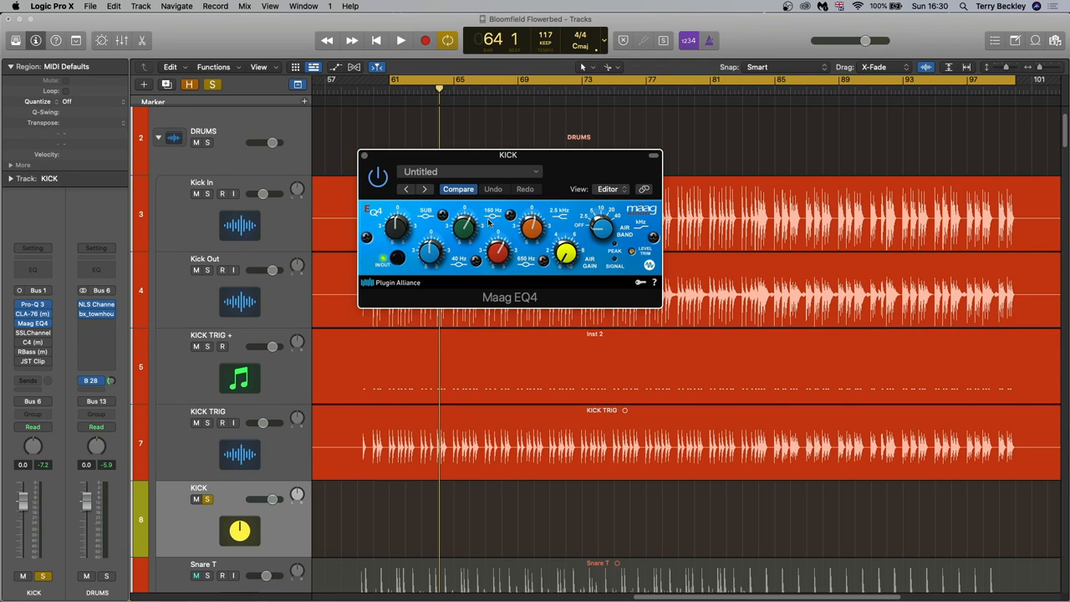
{"action": "mouse_move", "coordinate": [489, 224]}
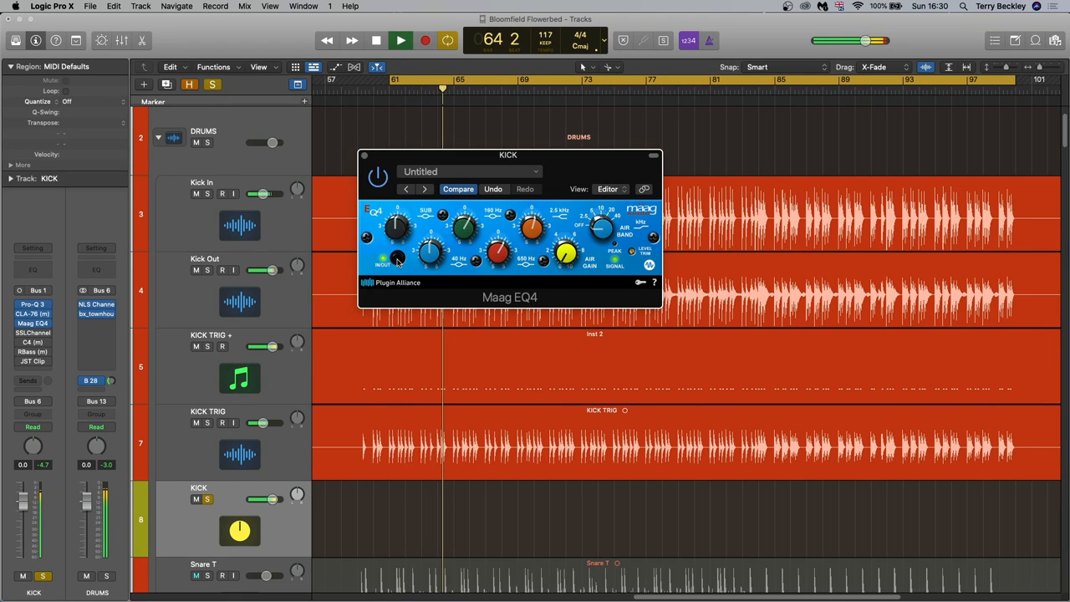
{"action": "left_click", "coordinate": [401, 40]}
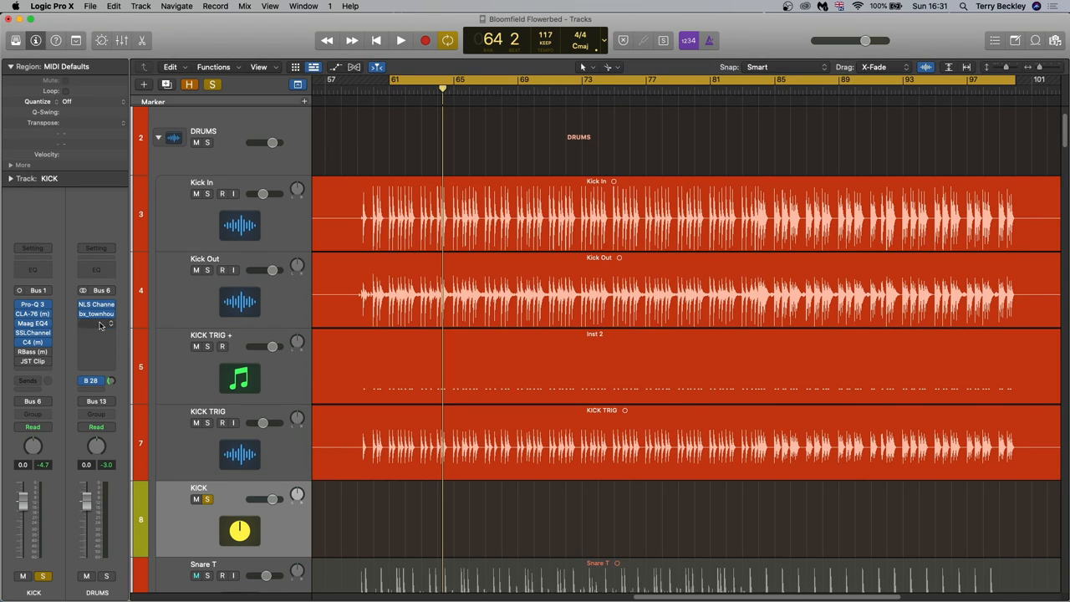
Audition the RBass plug-in on the KICK bus during playback, then close its window.
{"action": "left_click", "coordinate": [33, 351]}
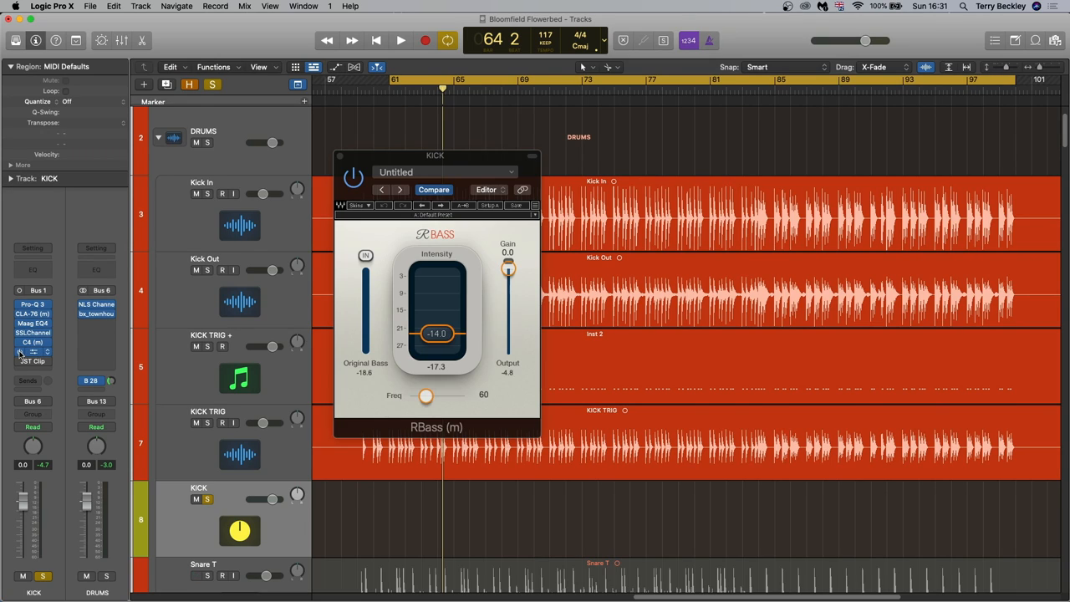
{"action": "mouse_move", "coordinate": [33, 351]}
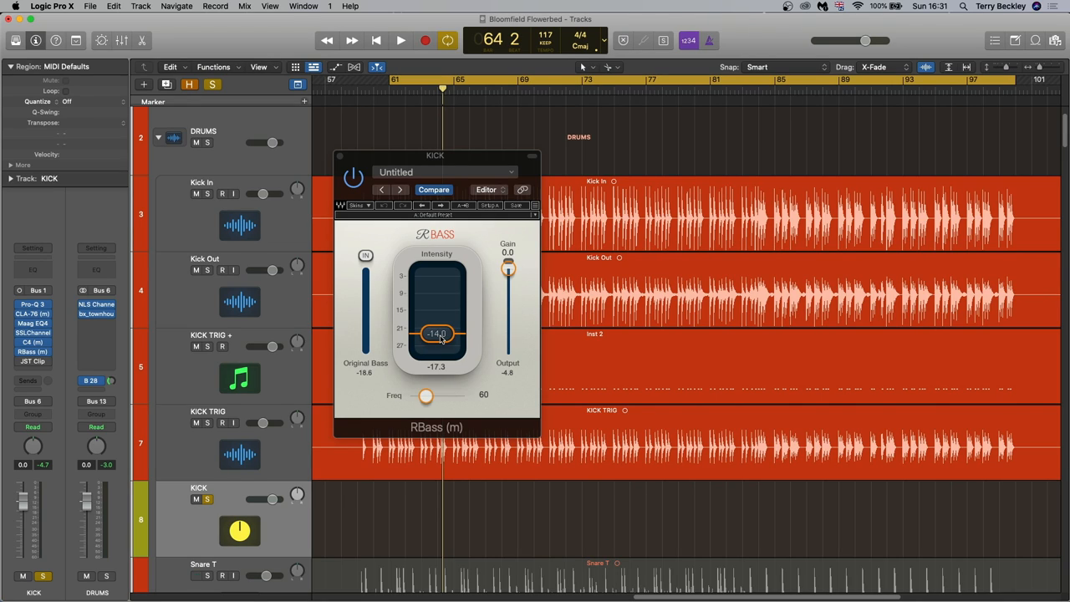
{"action": "left_click", "coordinate": [401, 40]}
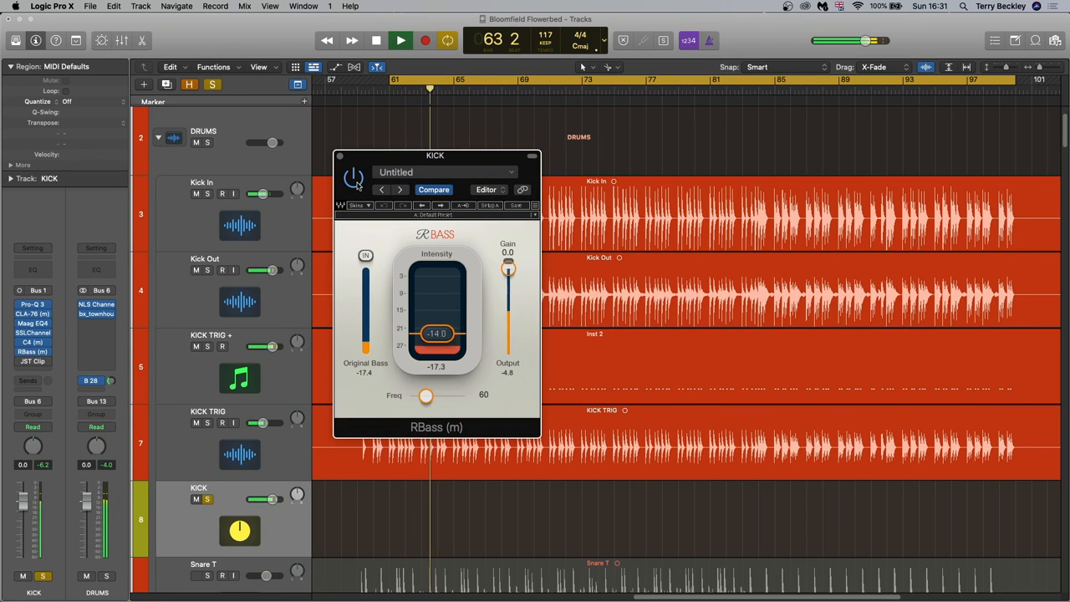
{"action": "left_click", "coordinate": [375, 40]}
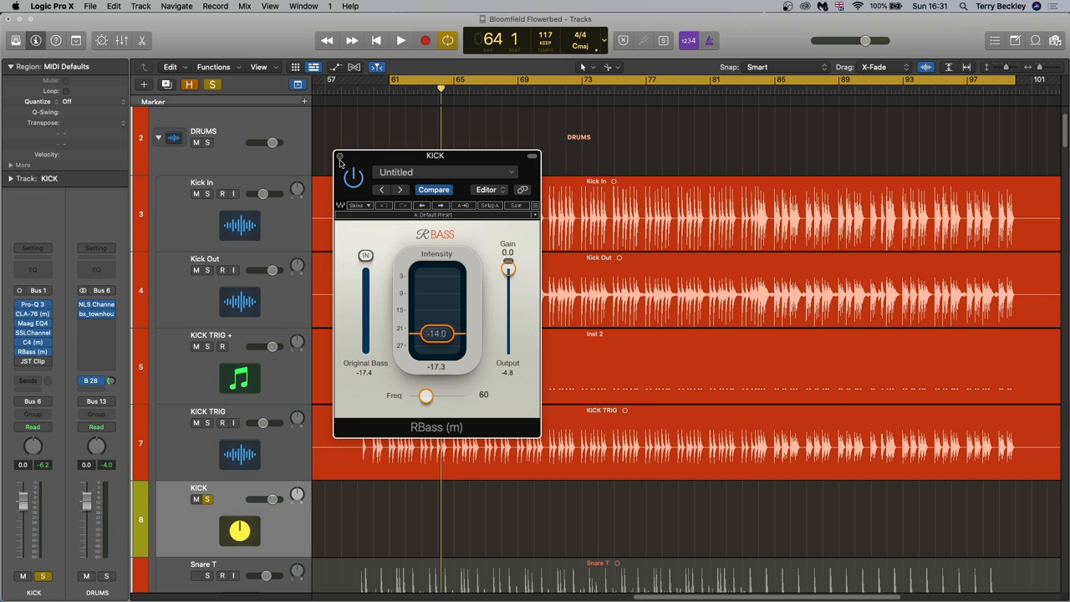
{"action": "left_click", "coordinate": [339, 158]}
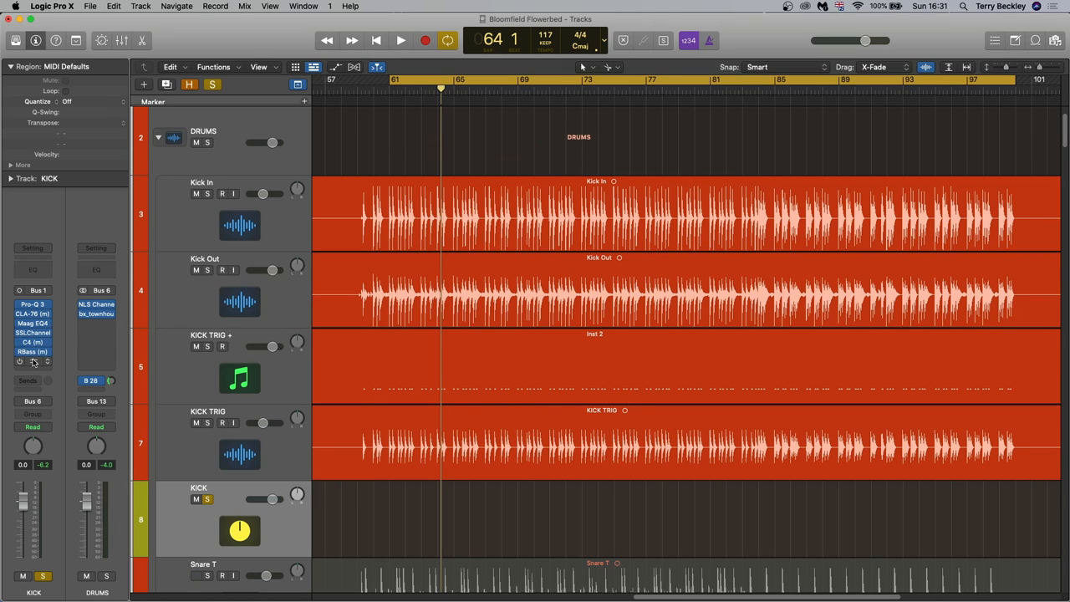
Audition the JST Clip clipper on KICK during playback, comparing against its saved settings.
{"action": "left_click", "coordinate": [33, 362]}
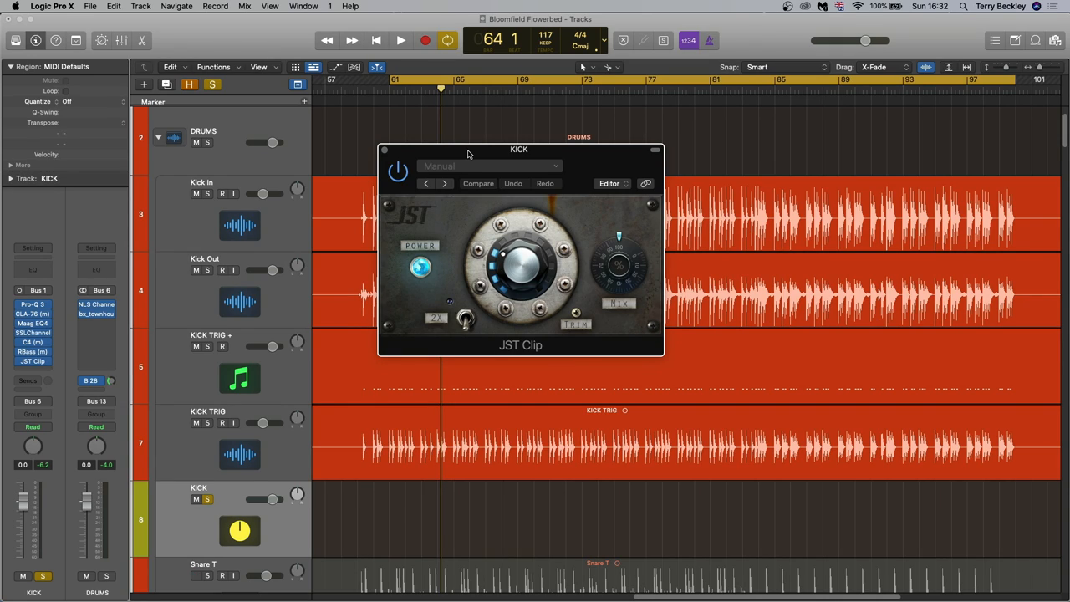
{"action": "left_click", "coordinate": [402, 40]}
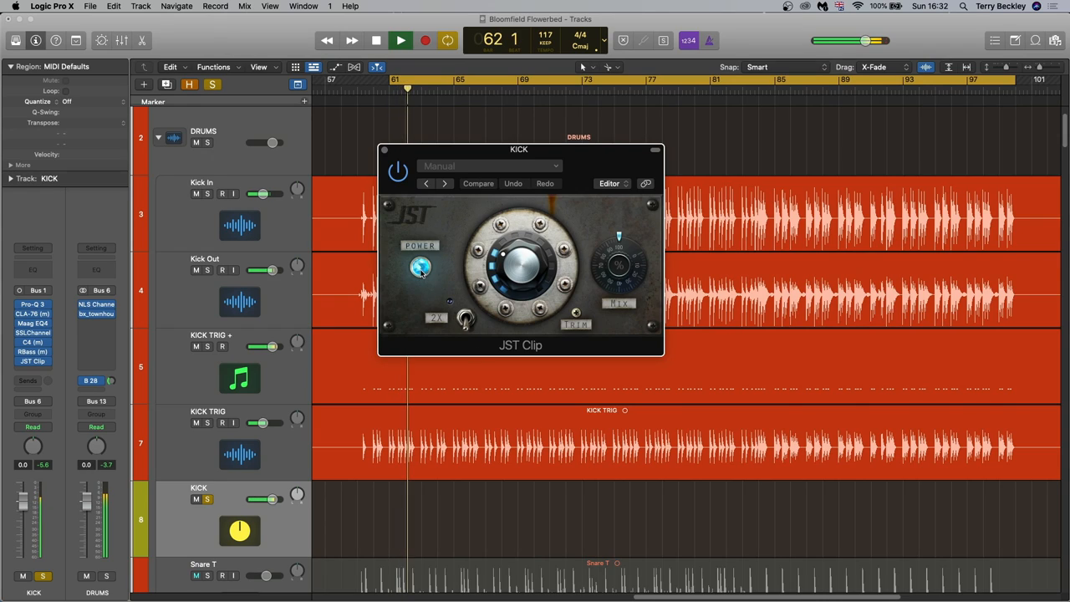
{"action": "left_click", "coordinate": [421, 268]}
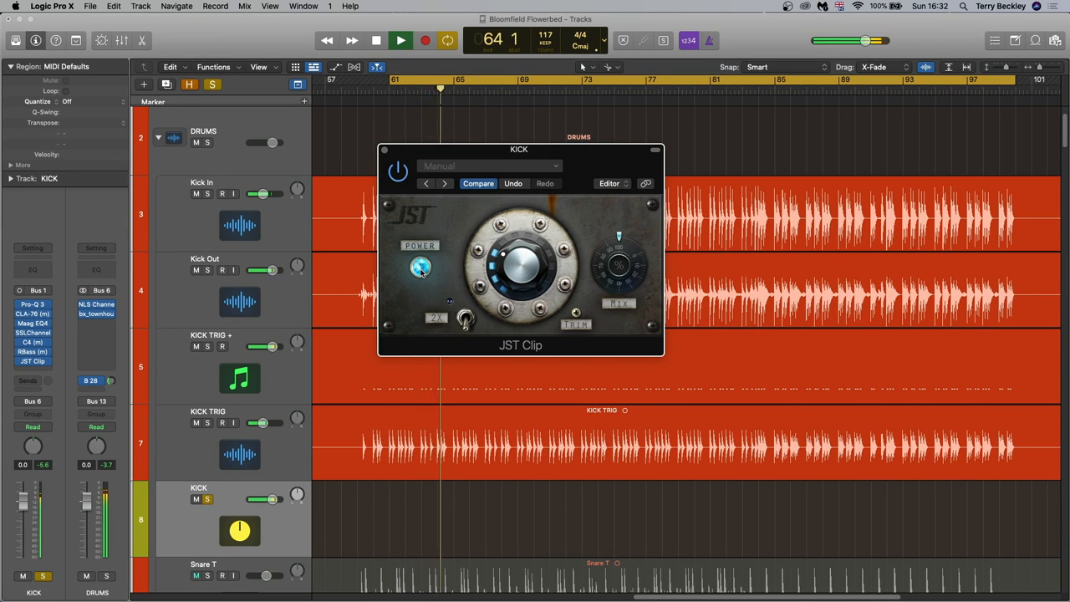
{"action": "left_click", "coordinate": [376, 40]}
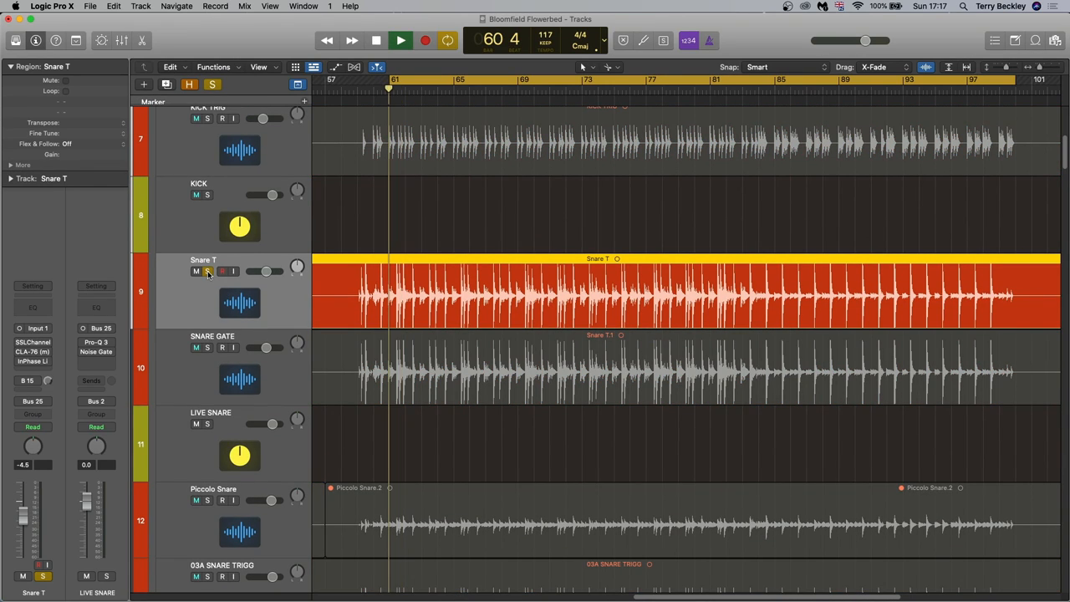
Play back the Snare T track briefly to hear the raw snare, then stop.
{"action": "left_click", "coordinate": [401, 40]}
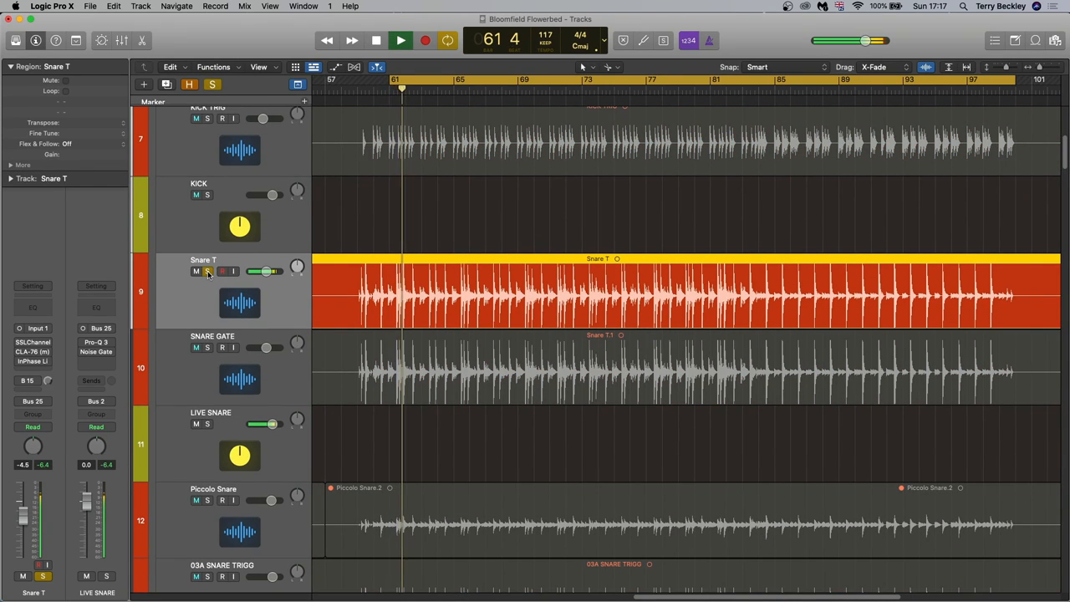
{"action": "left_click", "coordinate": [401, 41]}
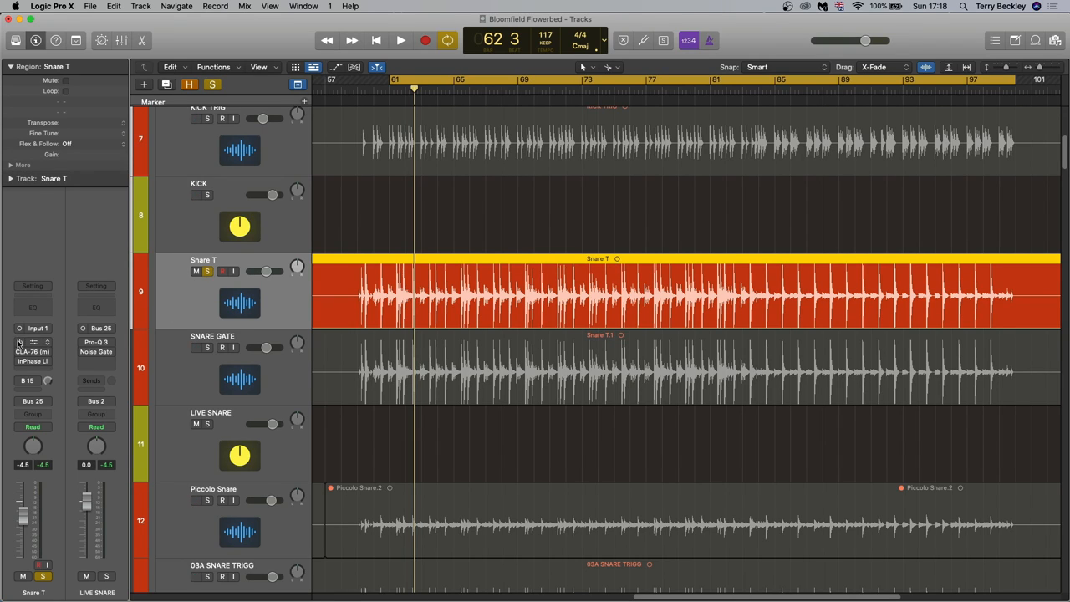
{"action": "left_click", "coordinate": [34, 341]}
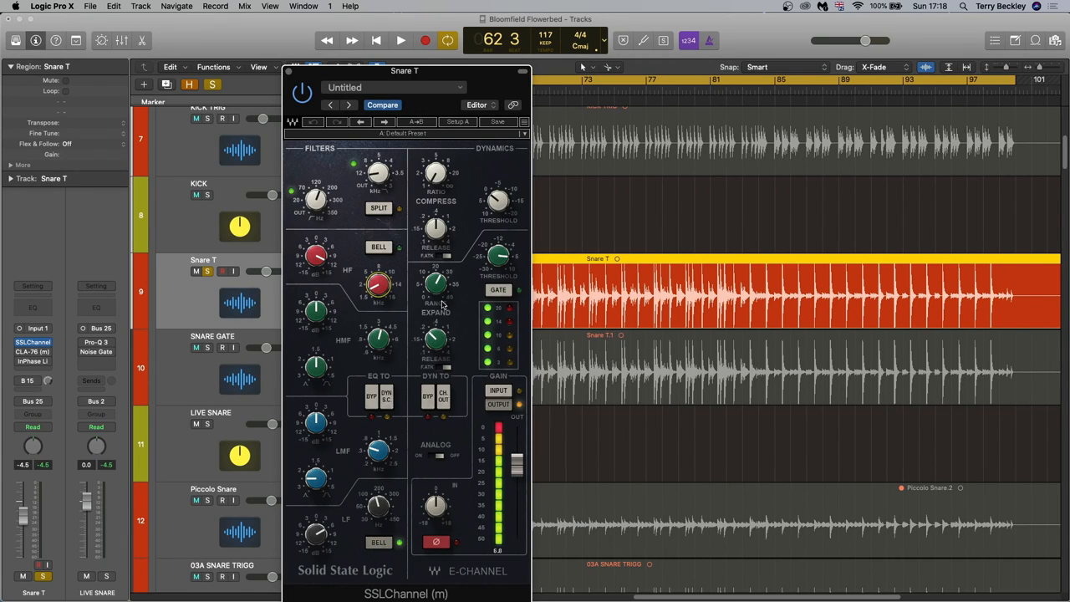
{"action": "left_click", "coordinate": [401, 40]}
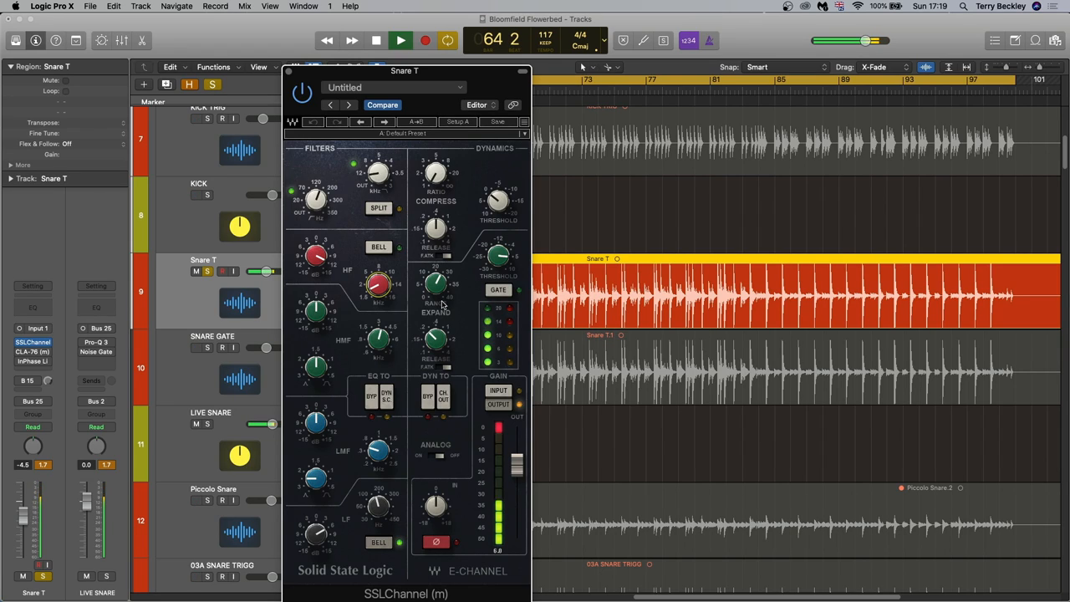
{"action": "left_click", "coordinate": [374, 40]}
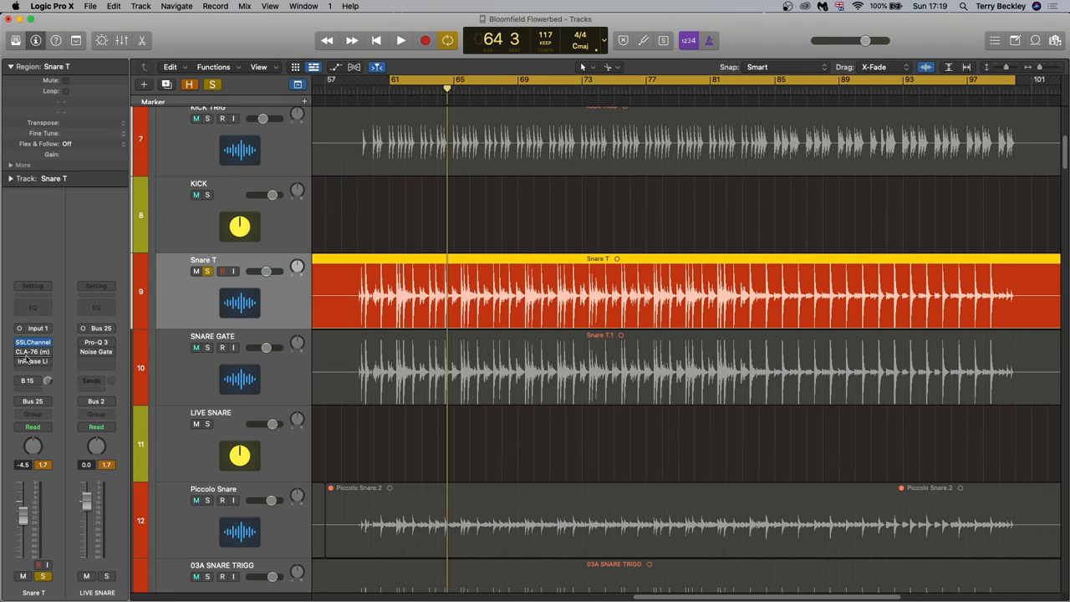
Listen to the Snare T track through its CLA-76 compressor with a short playback pass.
{"action": "left_click", "coordinate": [34, 351]}
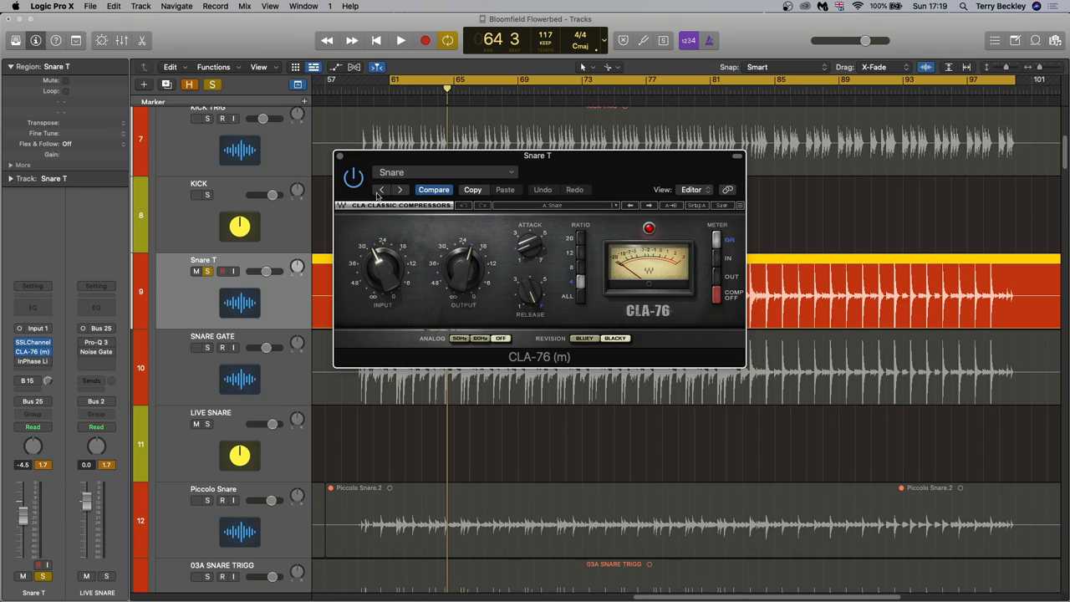
{"action": "left_click", "coordinate": [401, 41]}
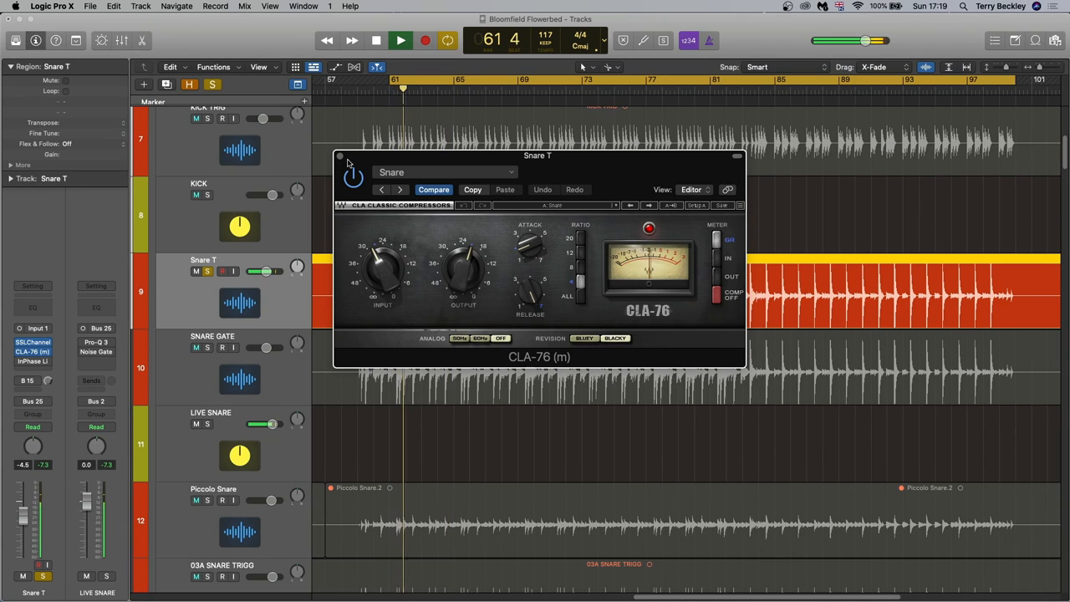
{"action": "left_click", "coordinate": [401, 40]}
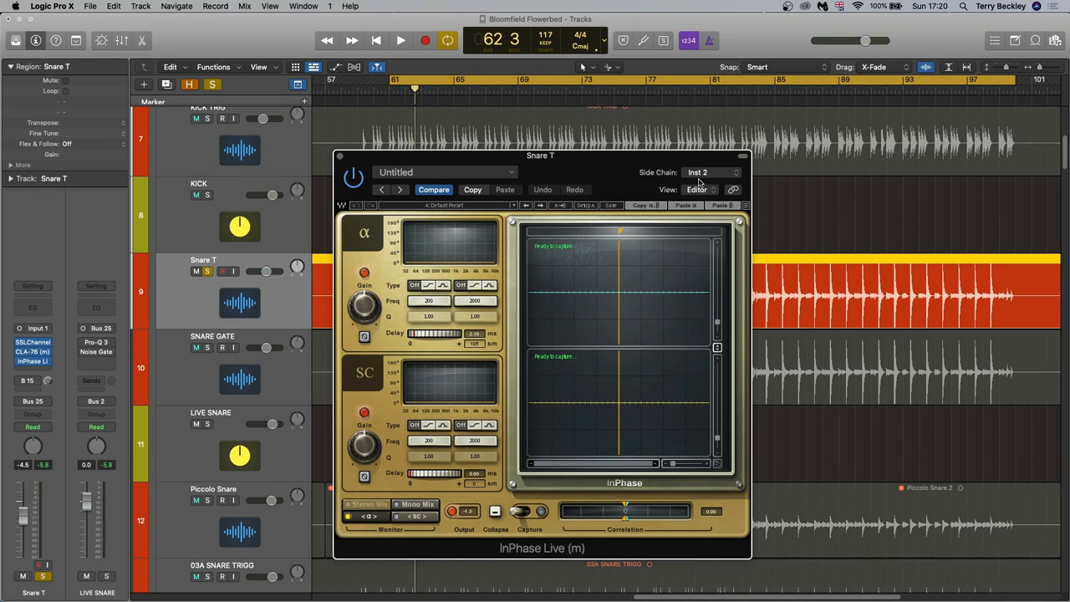
{"action": "mouse_move", "coordinate": [460, 166]}
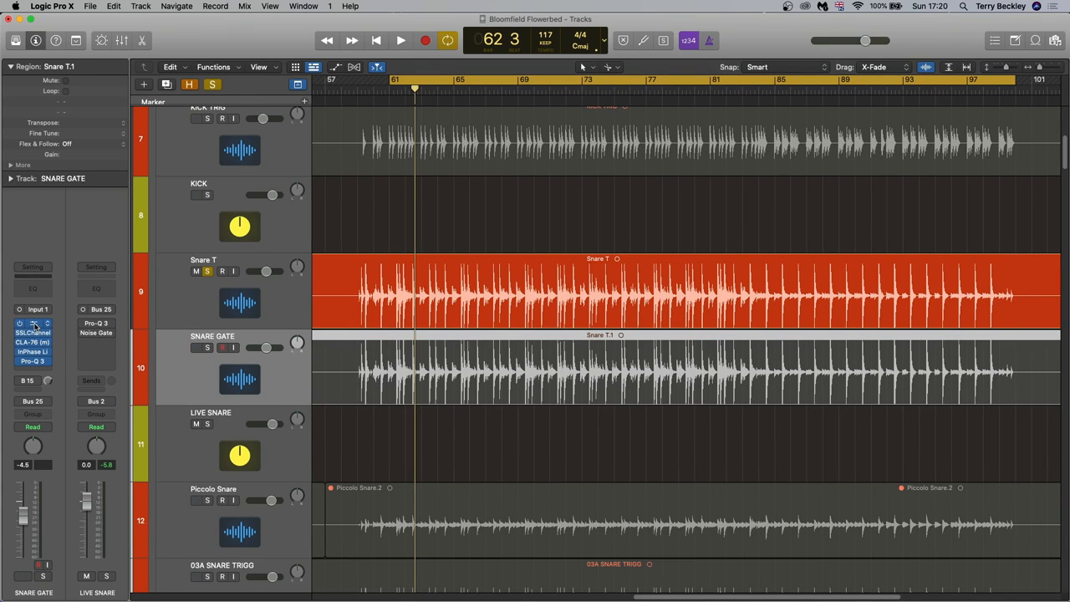
Insert a Compressor first in the SNARE GATE chain ahead of SSLChannel and audition it.
{"action": "left_click", "coordinate": [34, 324]}
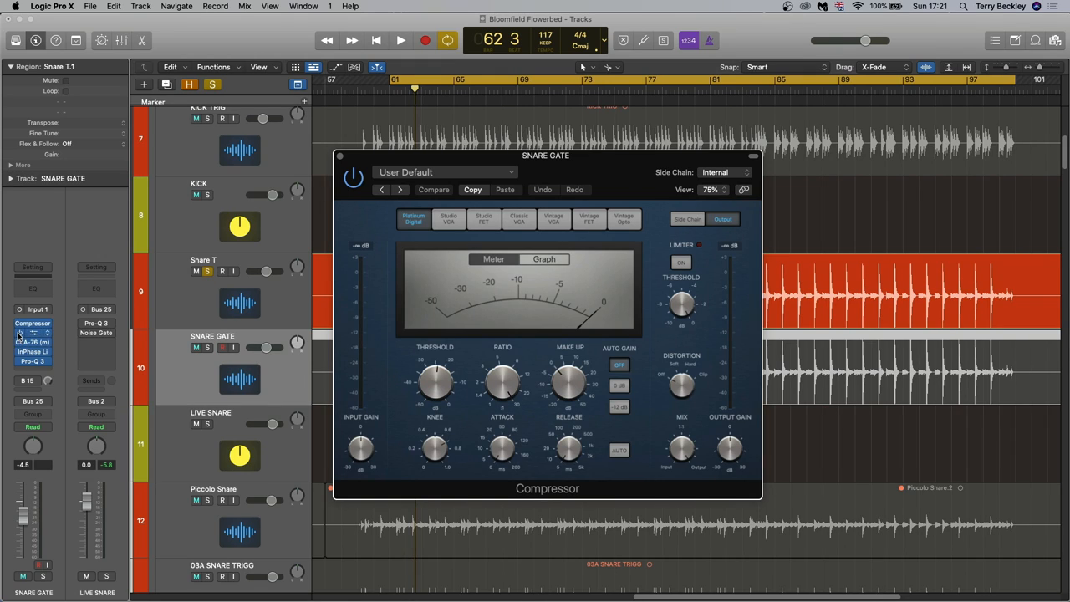
{"action": "left_click", "coordinate": [401, 40]}
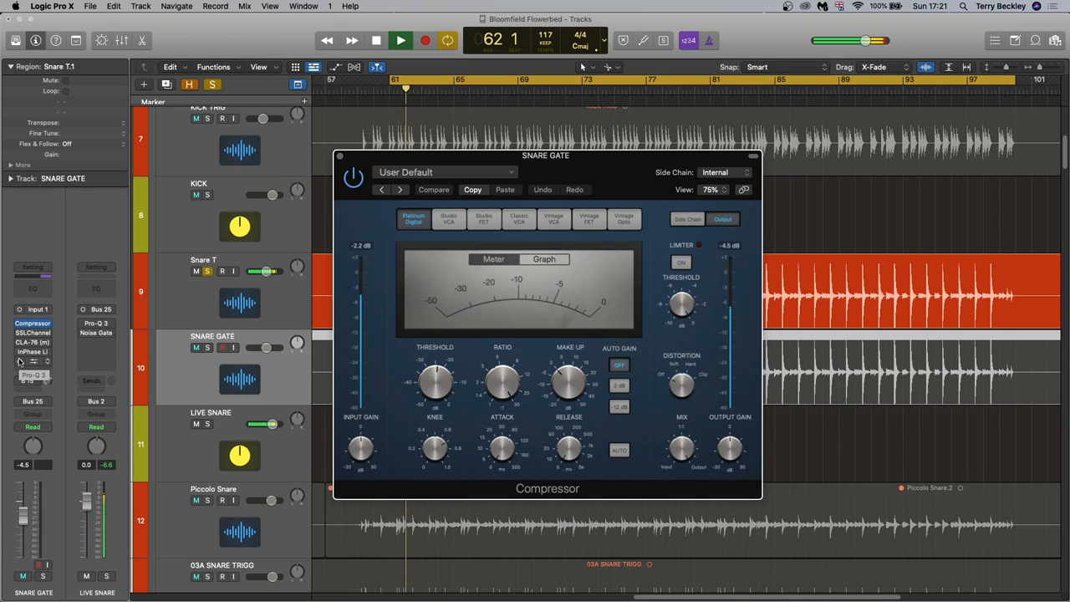
{"action": "left_click", "coordinate": [401, 40]}
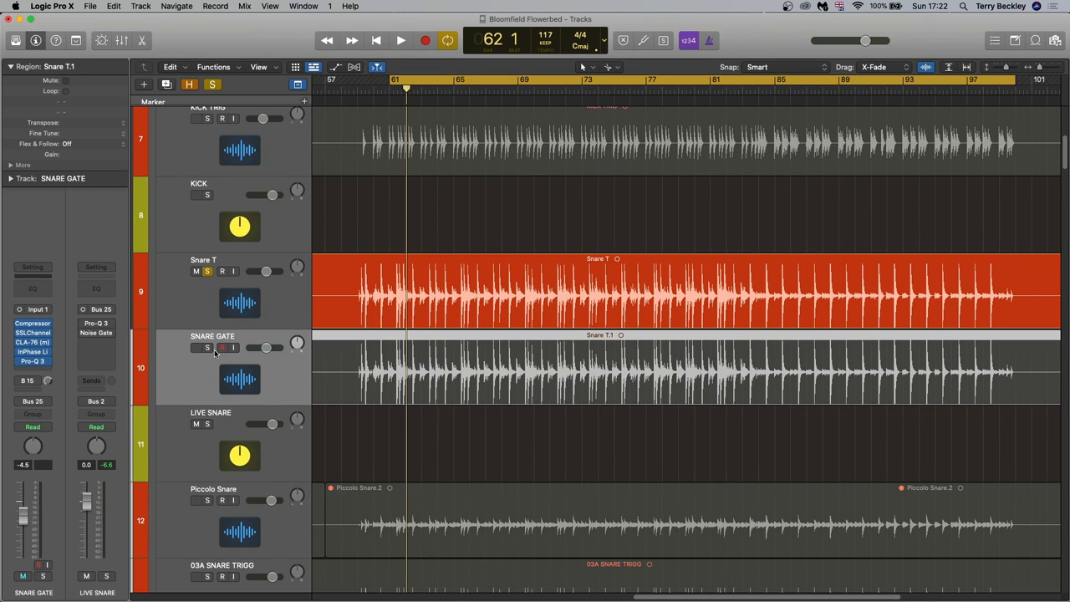
{"action": "mouse_move", "coordinate": [214, 351]}
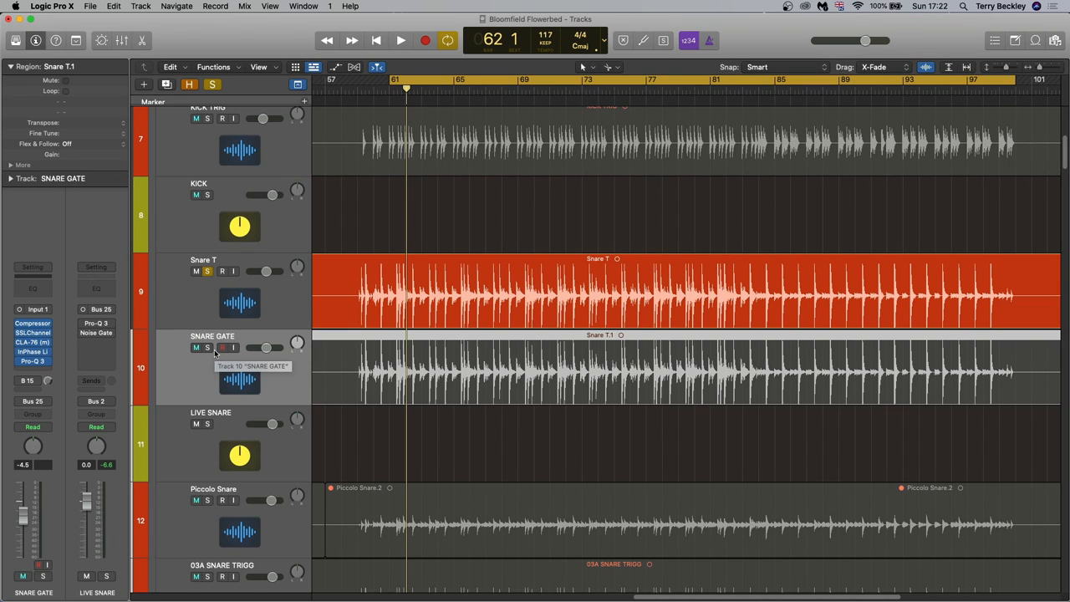
{"action": "left_click", "coordinate": [402, 40]}
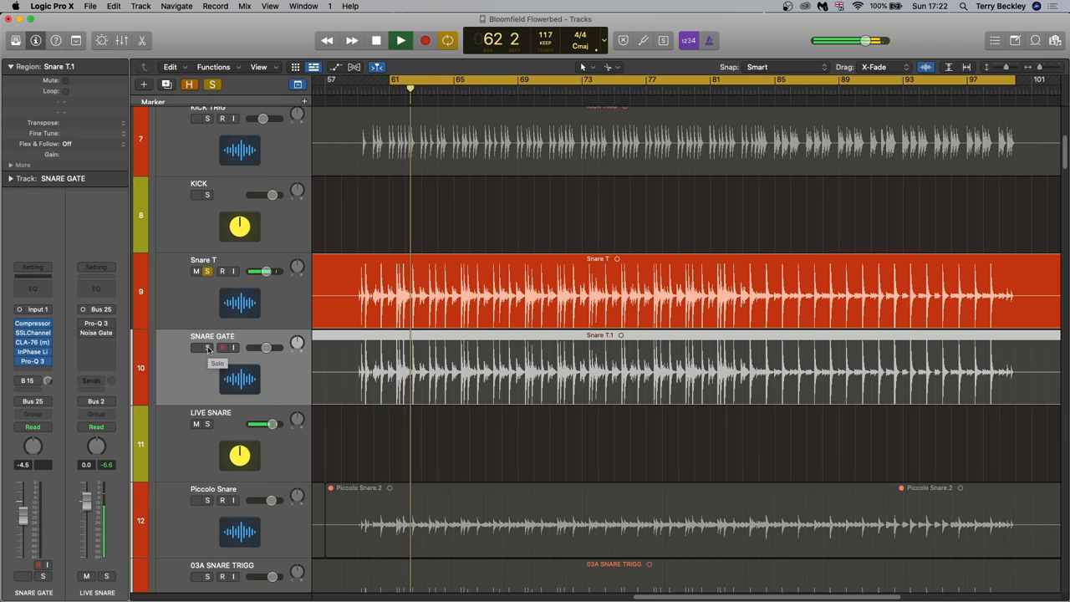
{"action": "left_click", "coordinate": [207, 348]}
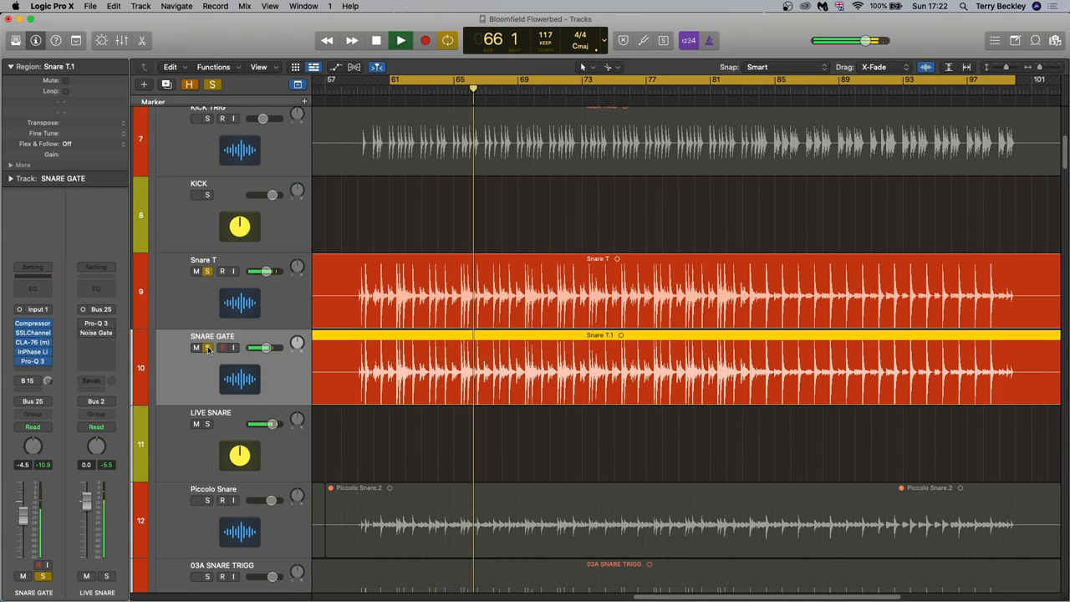
{"action": "left_click", "coordinate": [401, 40]}
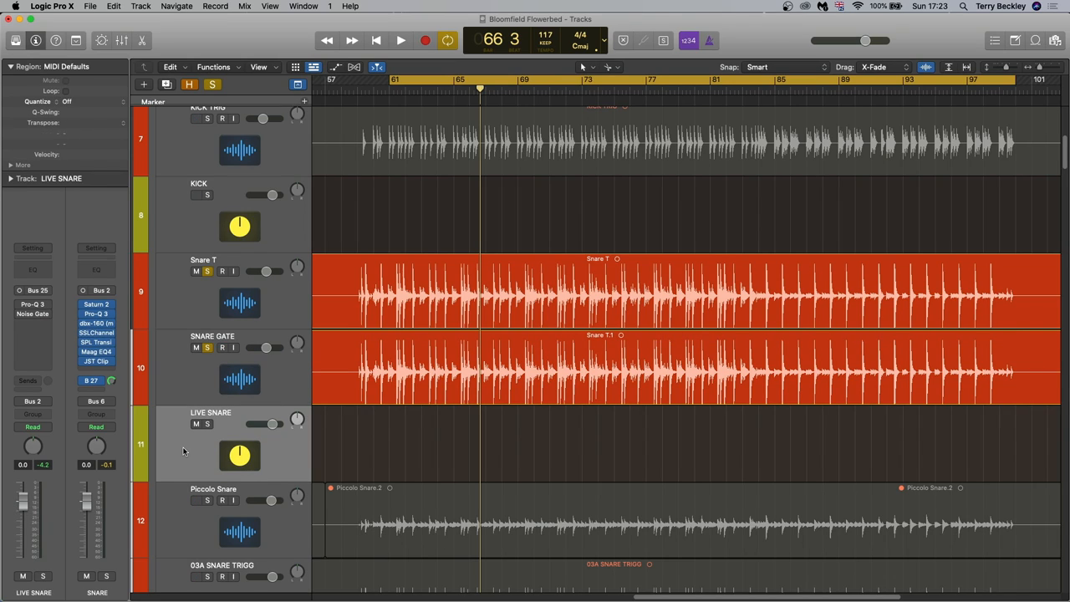
View LIVE SNARE's Pro-Q 3 EQ, then its Noise Gate at −52 dB threshold, 70 ms hold, 207.6 ms release.
{"action": "left_click", "coordinate": [585, 291]}
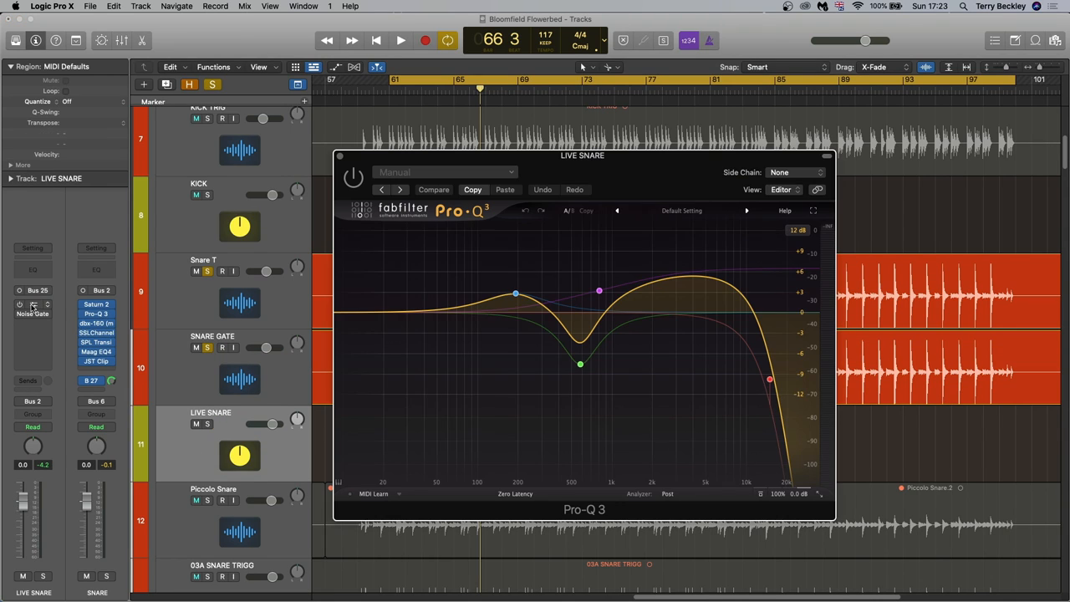
{"action": "left_click_drag", "start_coordinate": [515, 294], "coordinate": [515, 308]}
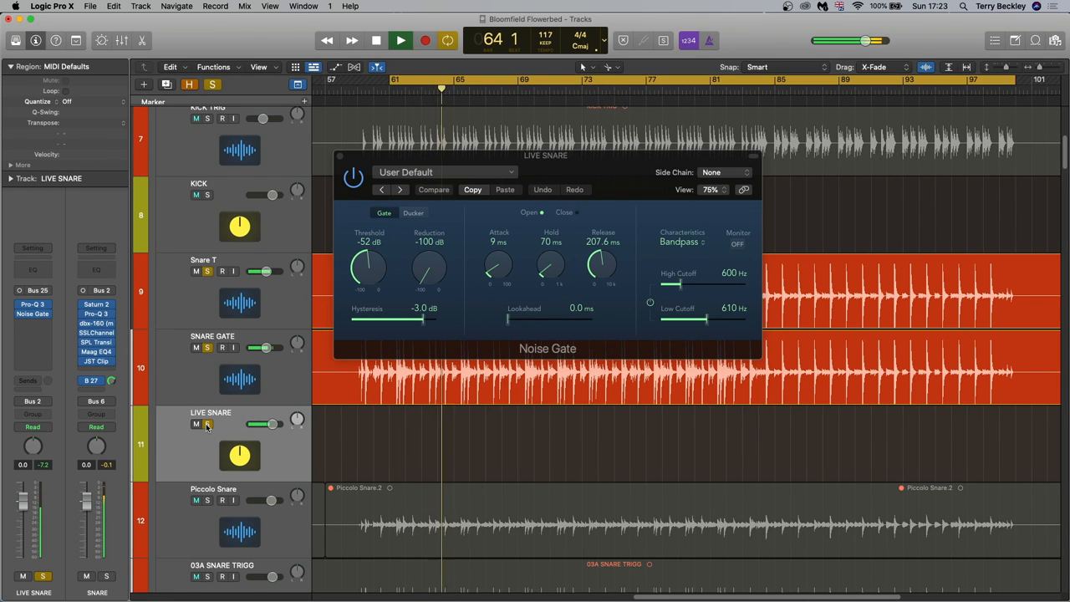
Close the LIVE SNARE Noise Gate window to return to the snare tracks.
{"action": "left_click", "coordinate": [375, 40]}
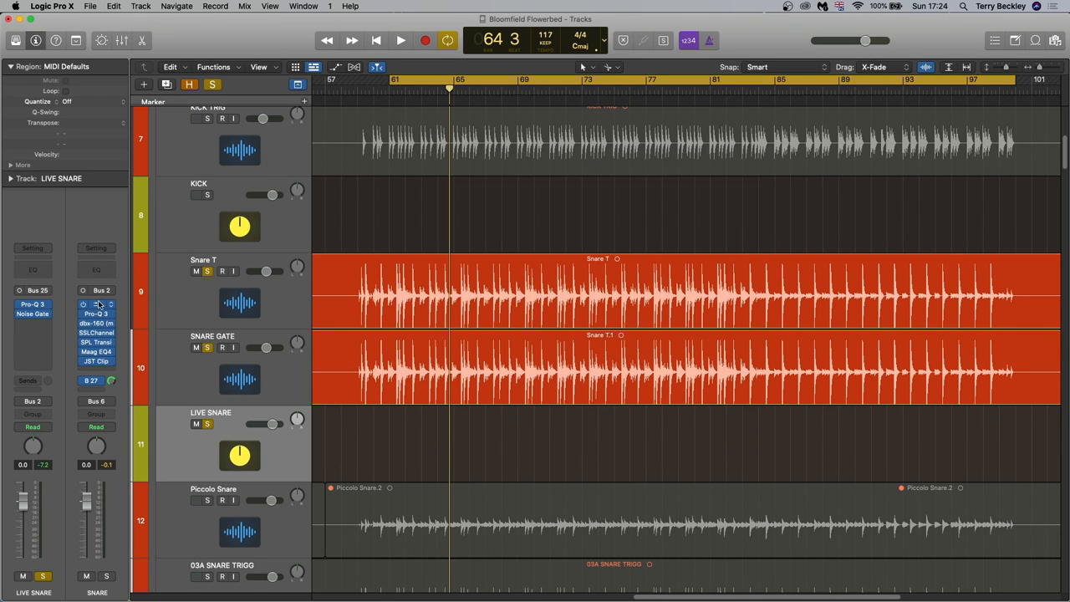
{"action": "left_click", "coordinate": [97, 314]}
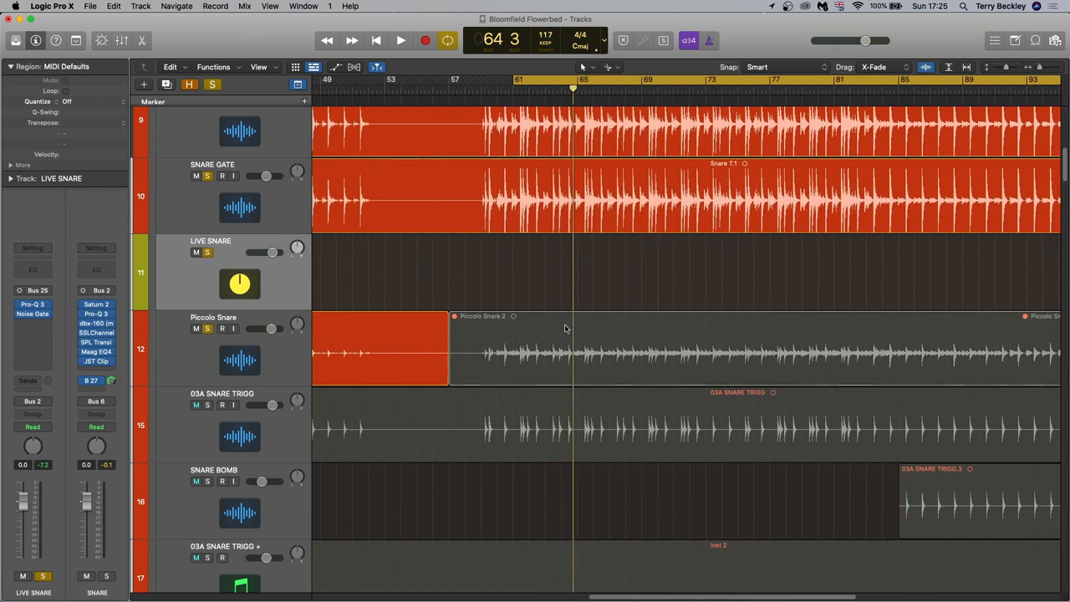
{"action": "scroll", "scroll_direction": "right", "scroll_amount": 3}
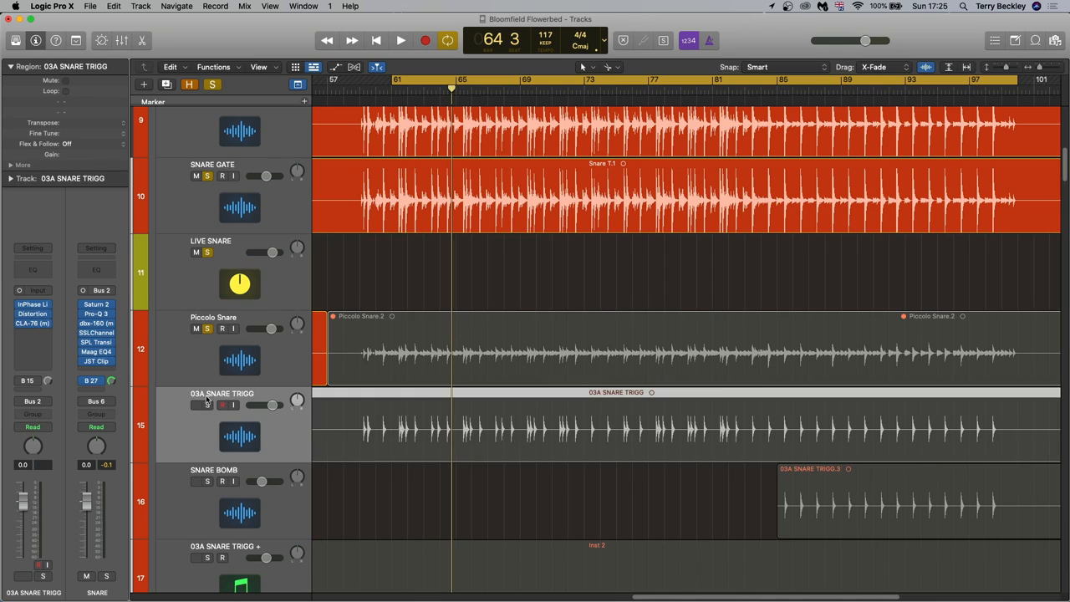
{"action": "left_click", "coordinate": [208, 405]}
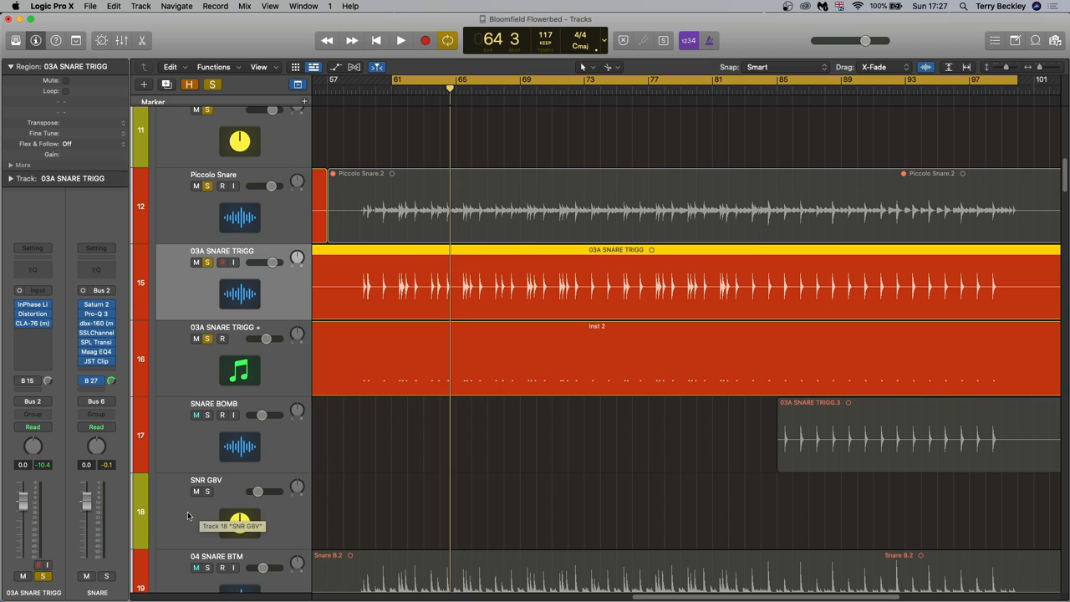
{"action": "mouse_move", "coordinate": [204, 461]}
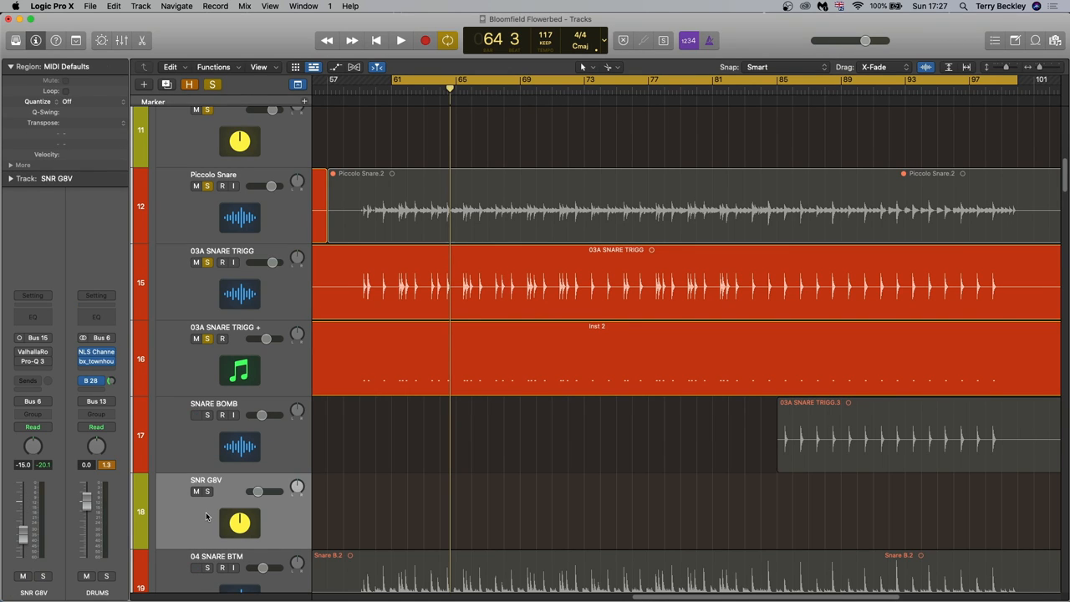
Bring up the SSLChannel strip plug-in on the 04 SNARE BTM track.
{"action": "scroll", "scroll_direction": "down", "scroll_amount": 3}
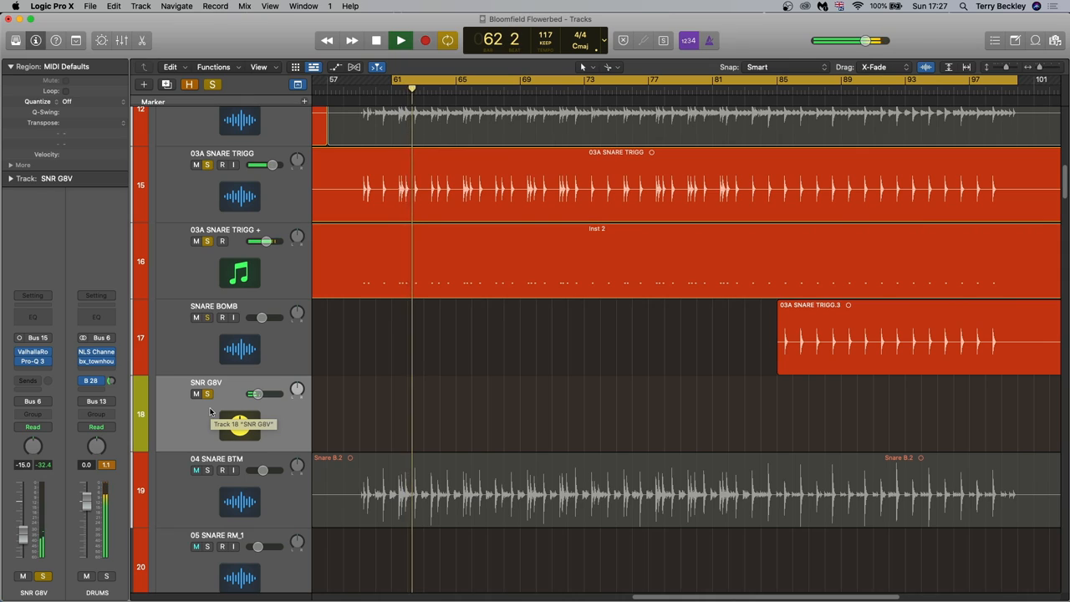
{"action": "left_click", "coordinate": [401, 40]}
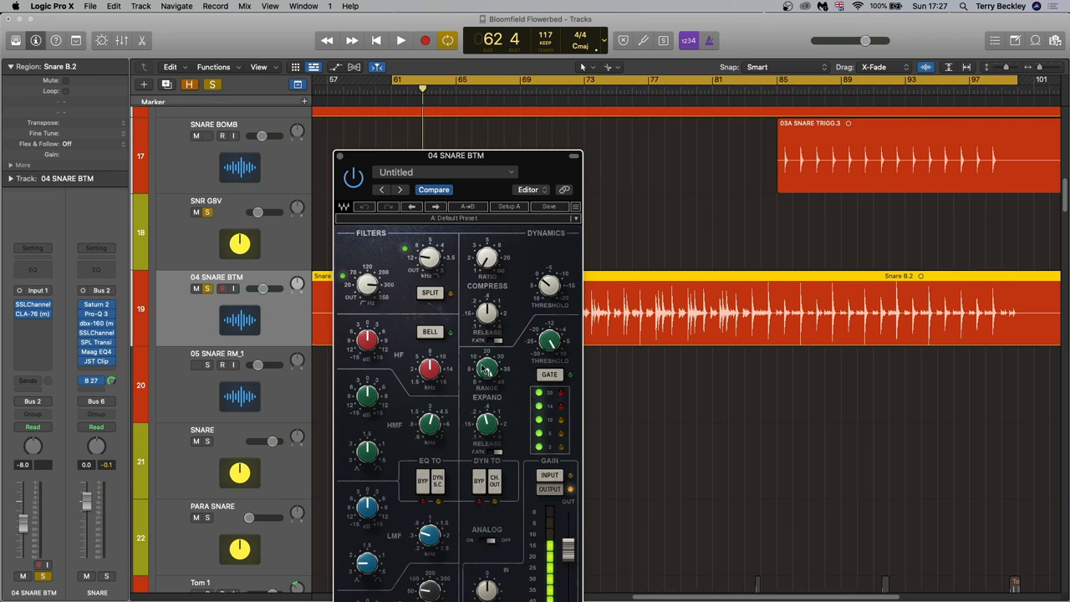
Close the 04 SNARE BTM SSLChannel window, returning to the track list.
{"action": "left_click", "coordinate": [33, 314]}
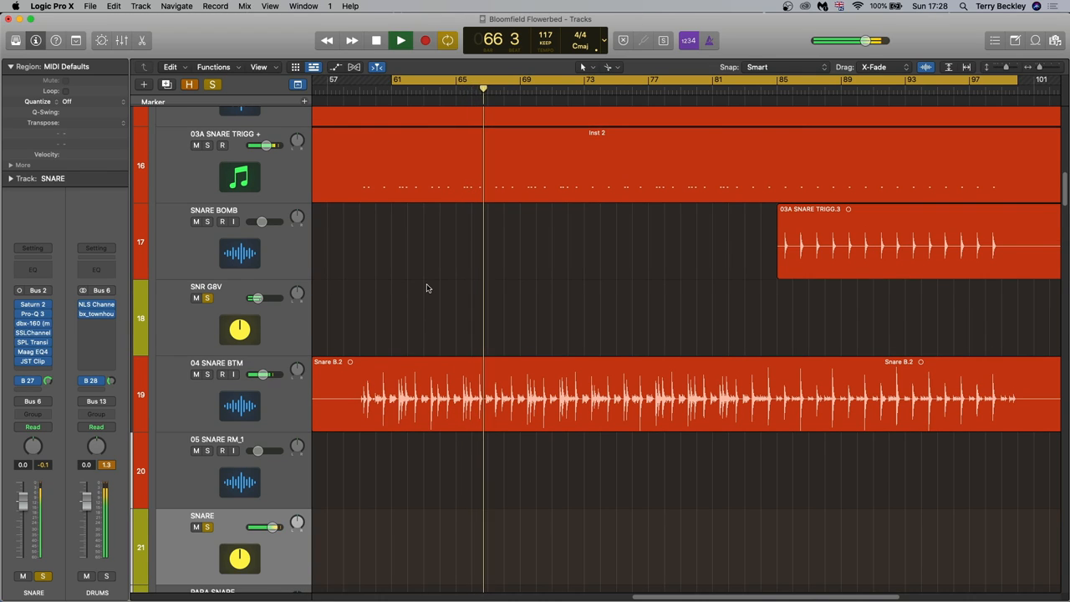
{"action": "left_click", "coordinate": [401, 40]}
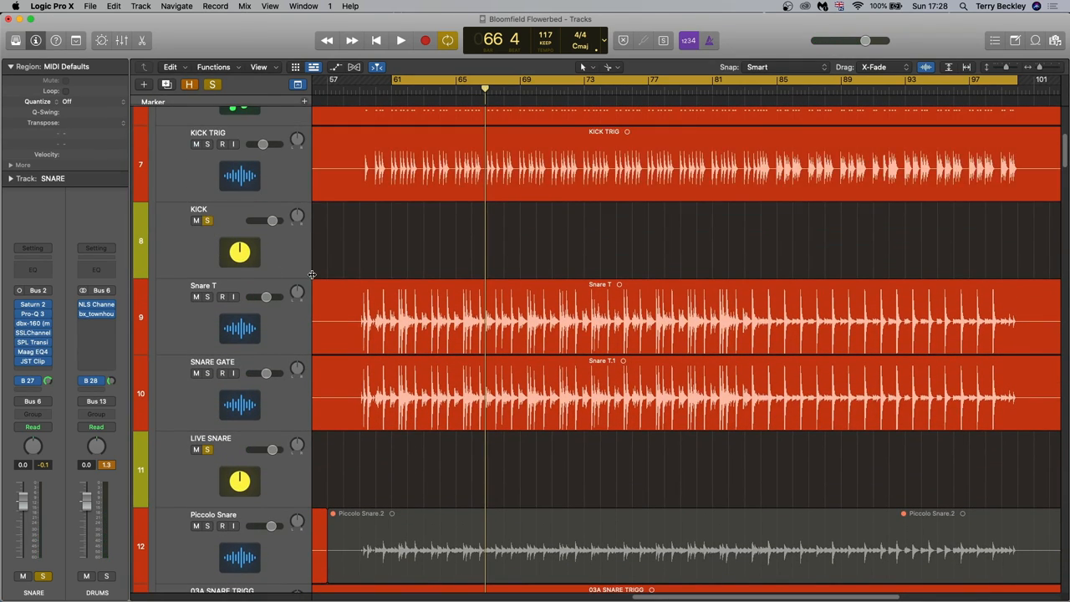
{"action": "scroll", "scroll_direction": "down", "scroll_amount": 3}
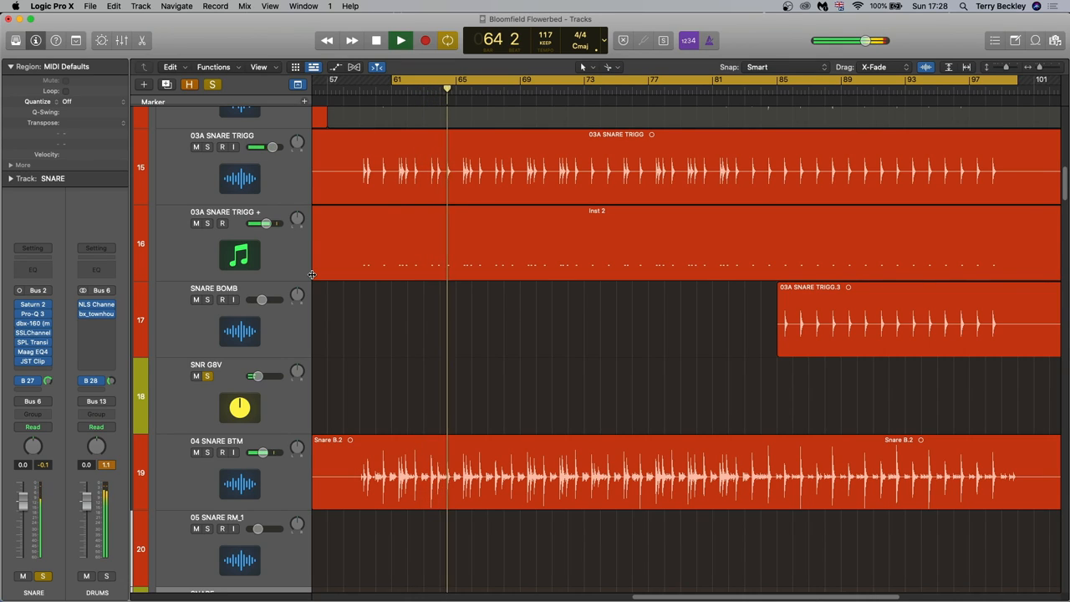
{"action": "left_click", "coordinate": [375, 40]}
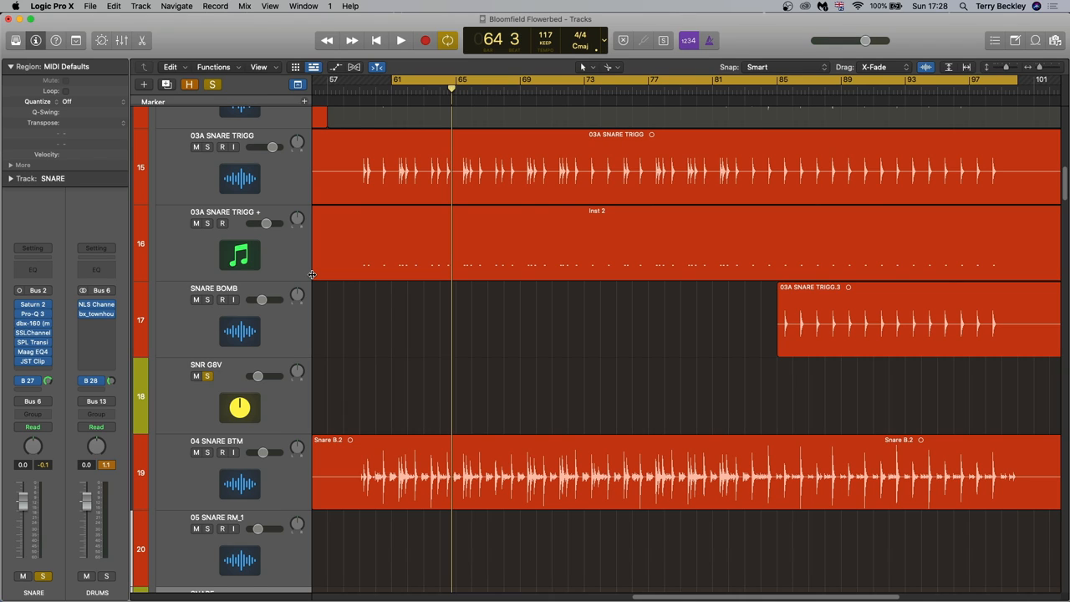
{"action": "mouse_move", "coordinate": [326, 278]}
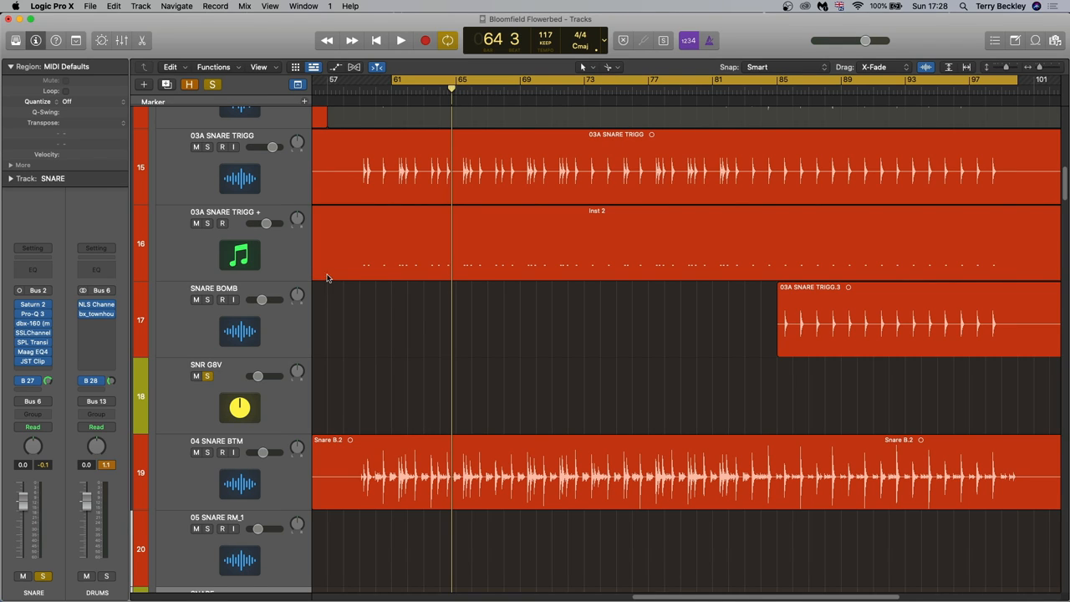